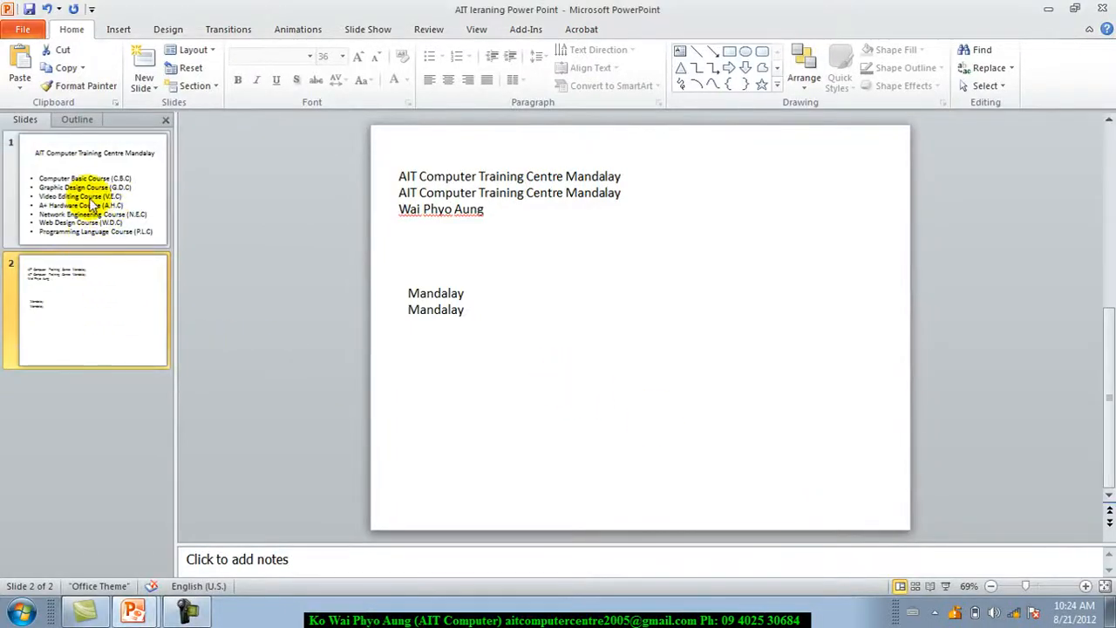
Delete the leftover second slide so only the course-list slide remains
click(88, 189)
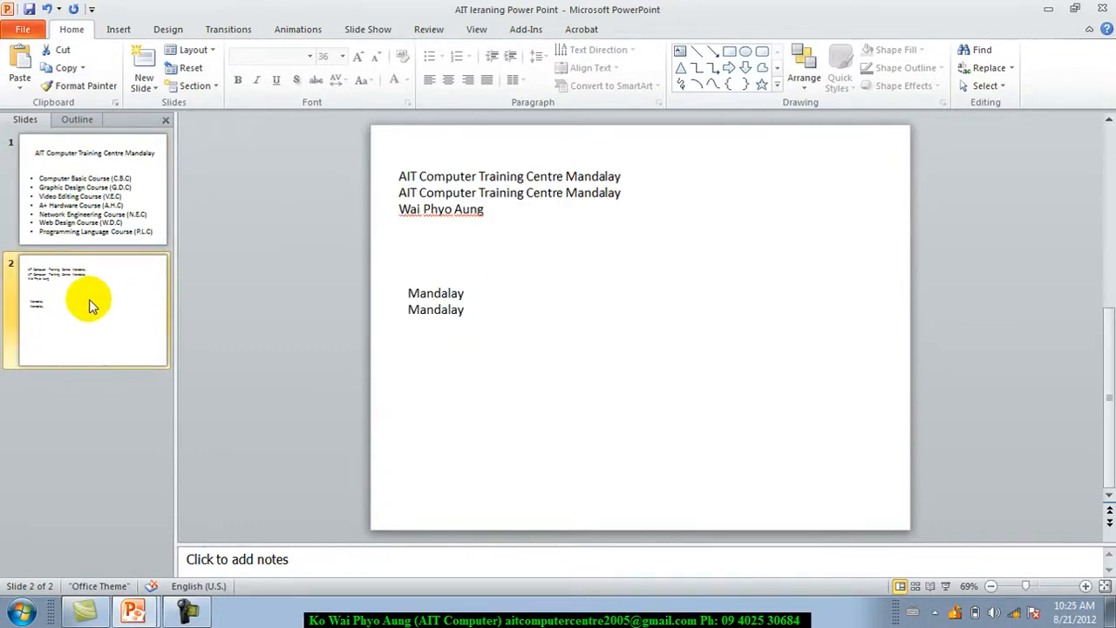
right_click(87, 300)
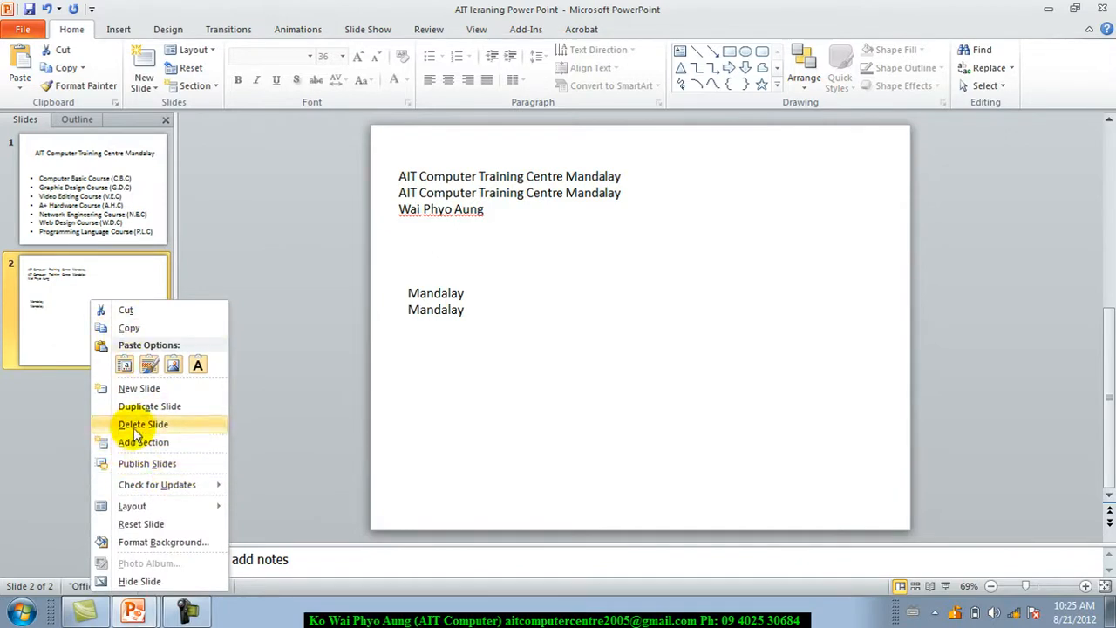
click(143, 424)
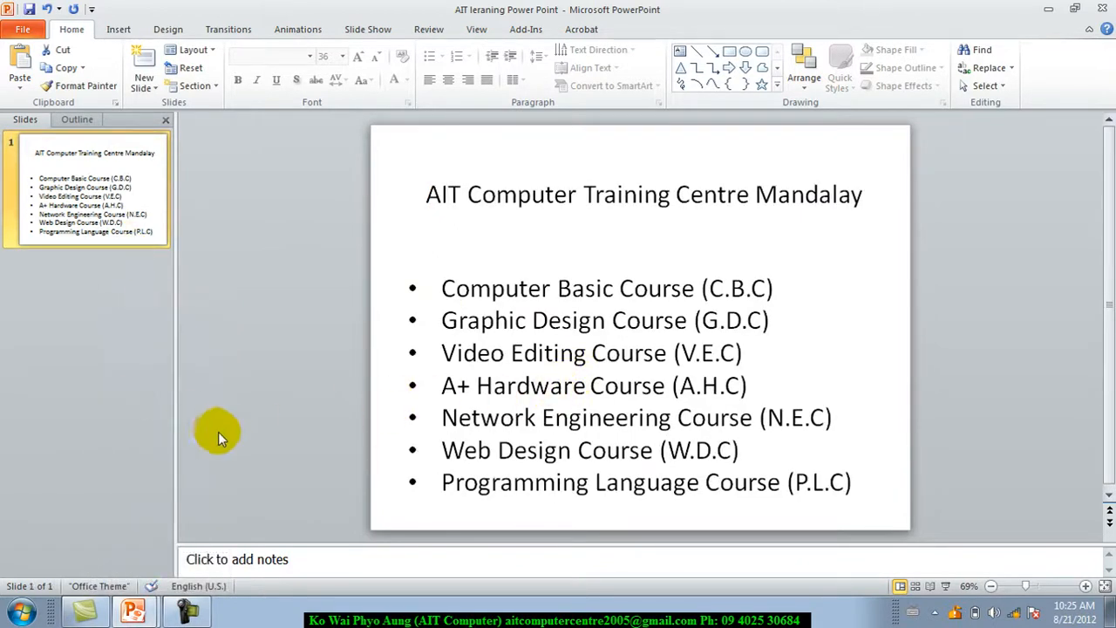
mouse_move(223, 427)
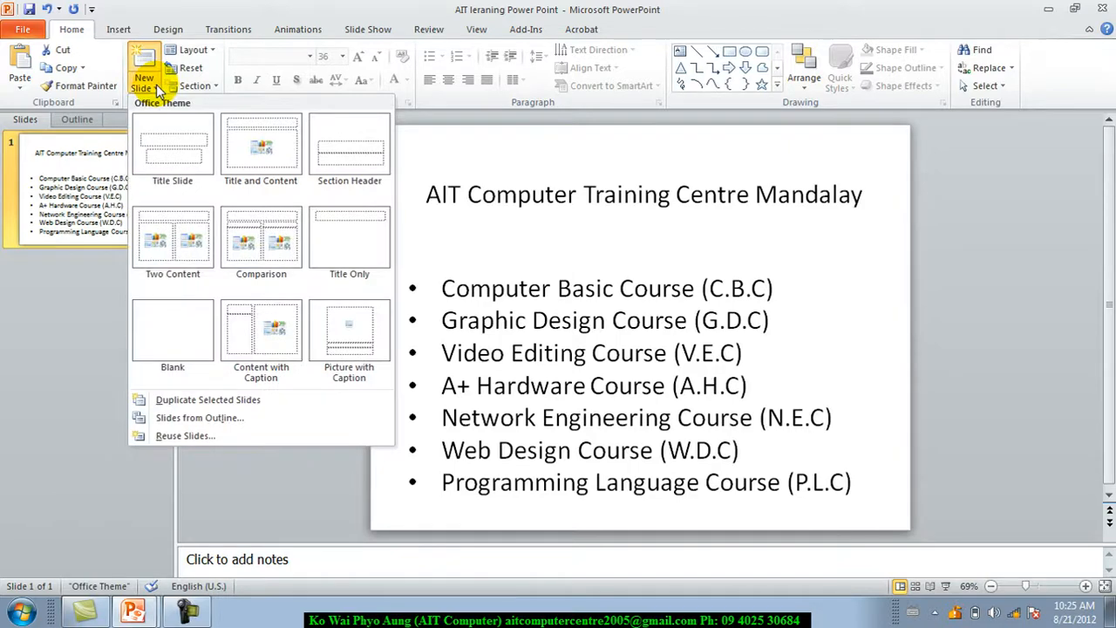
mouse_move(173, 240)
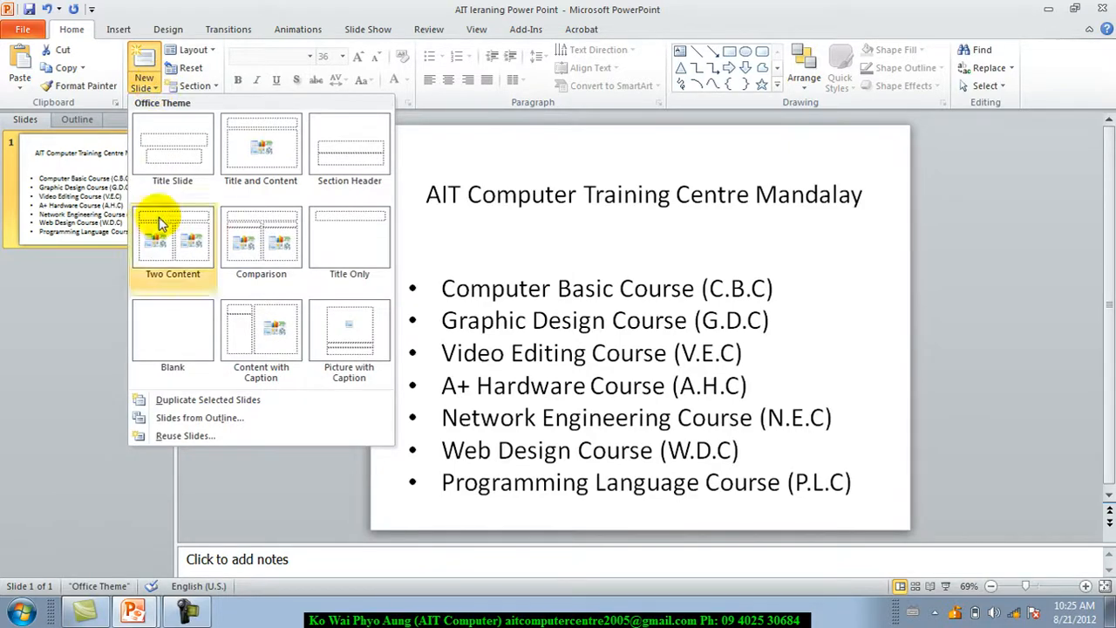
mouse_move(167, 335)
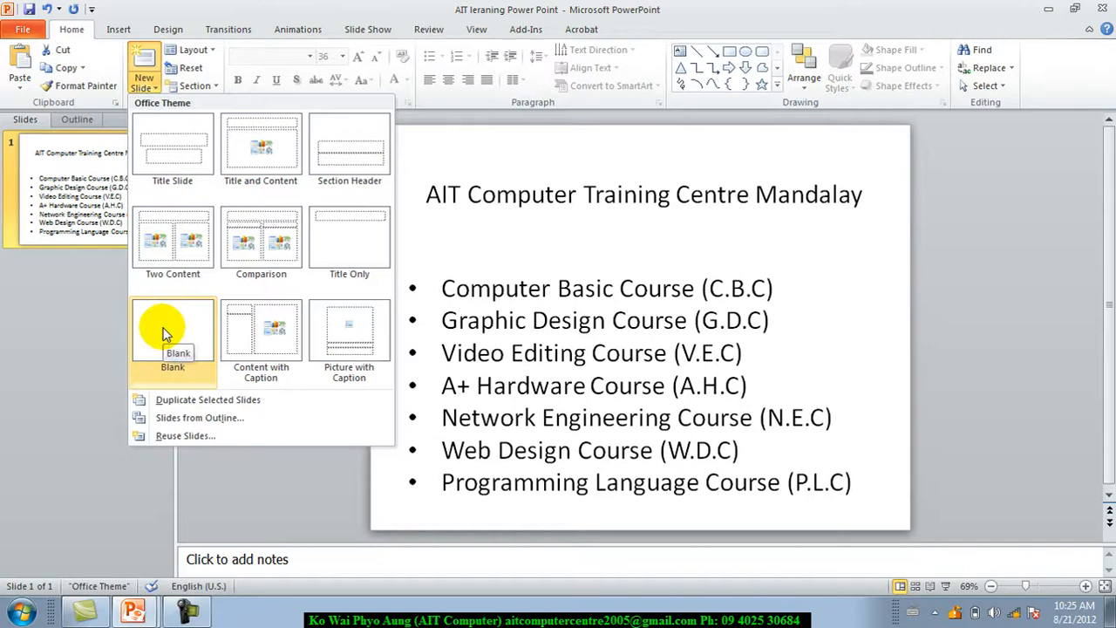
Add four new blank slides after the course list for a five-slide deck
click(173, 331)
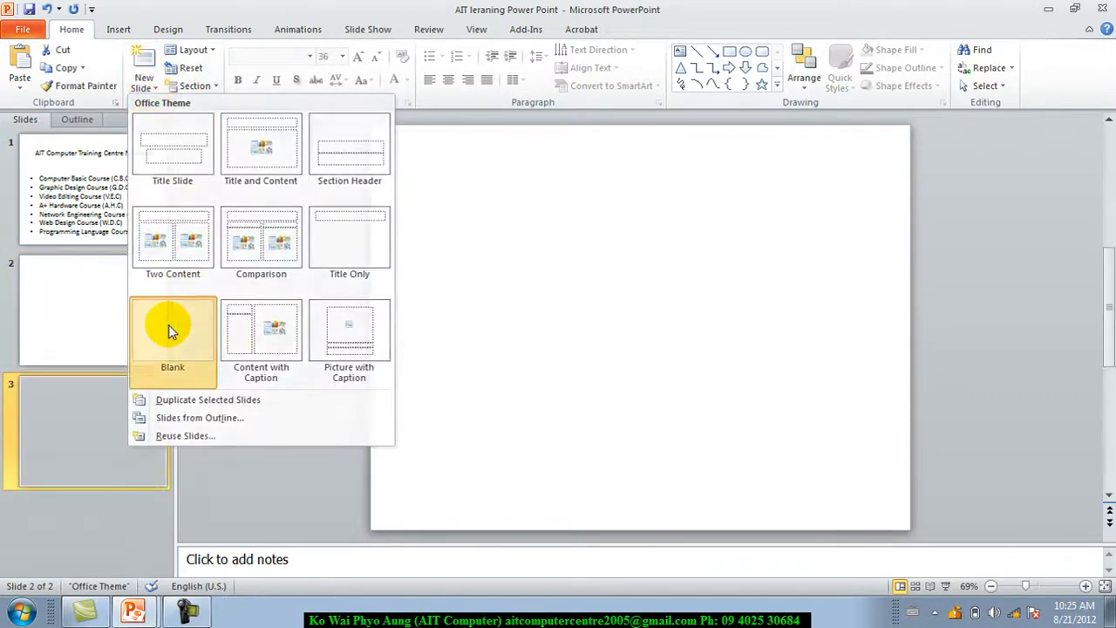
click(171, 335)
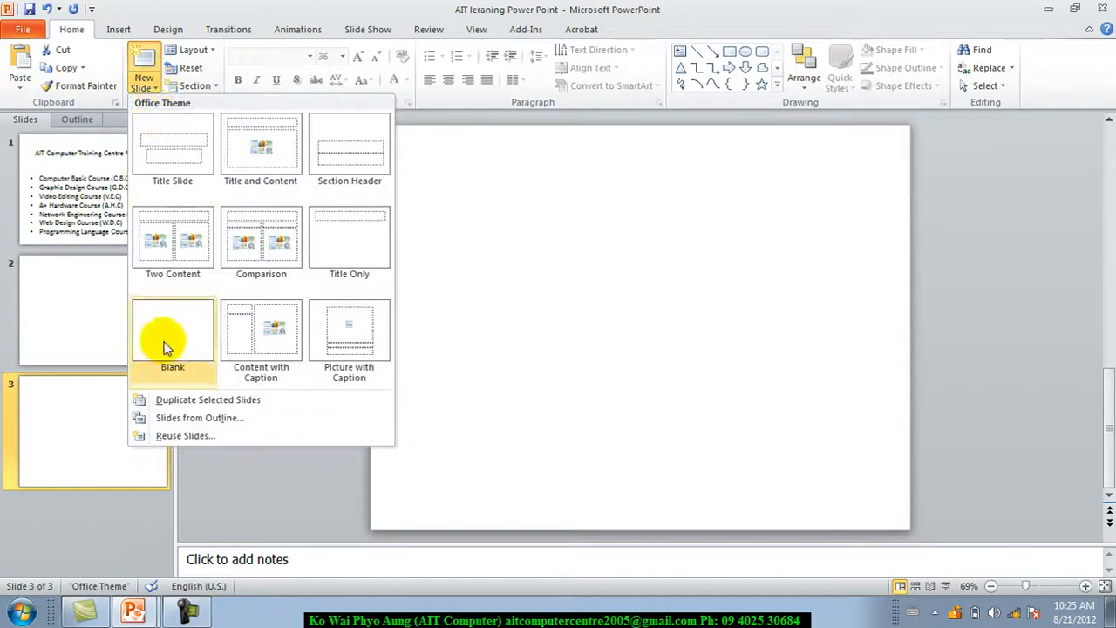
click(170, 335)
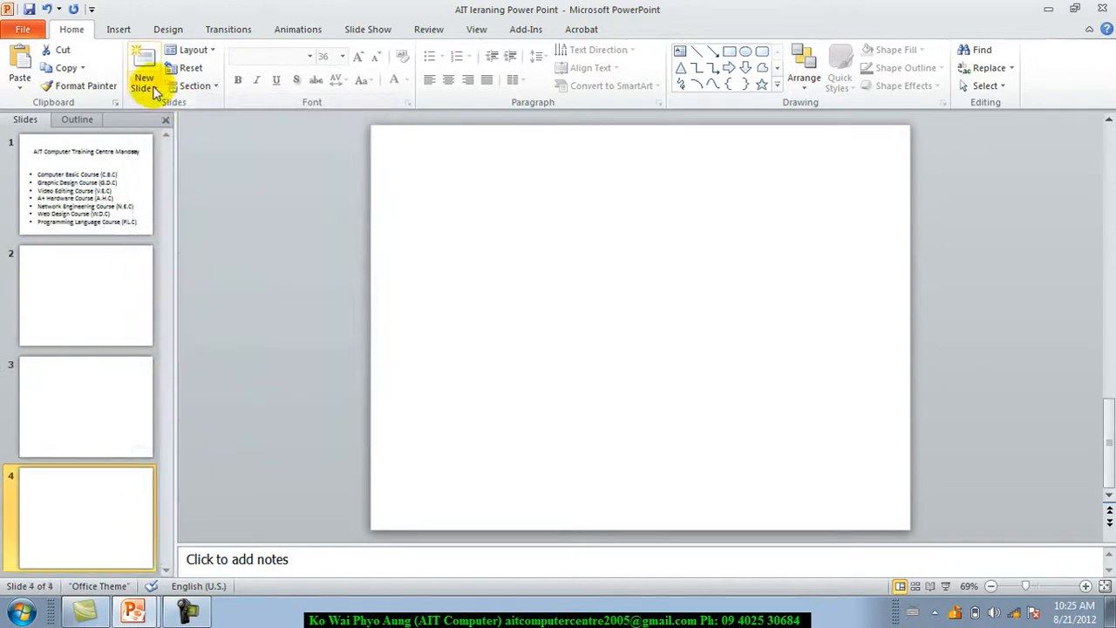
click(143, 78)
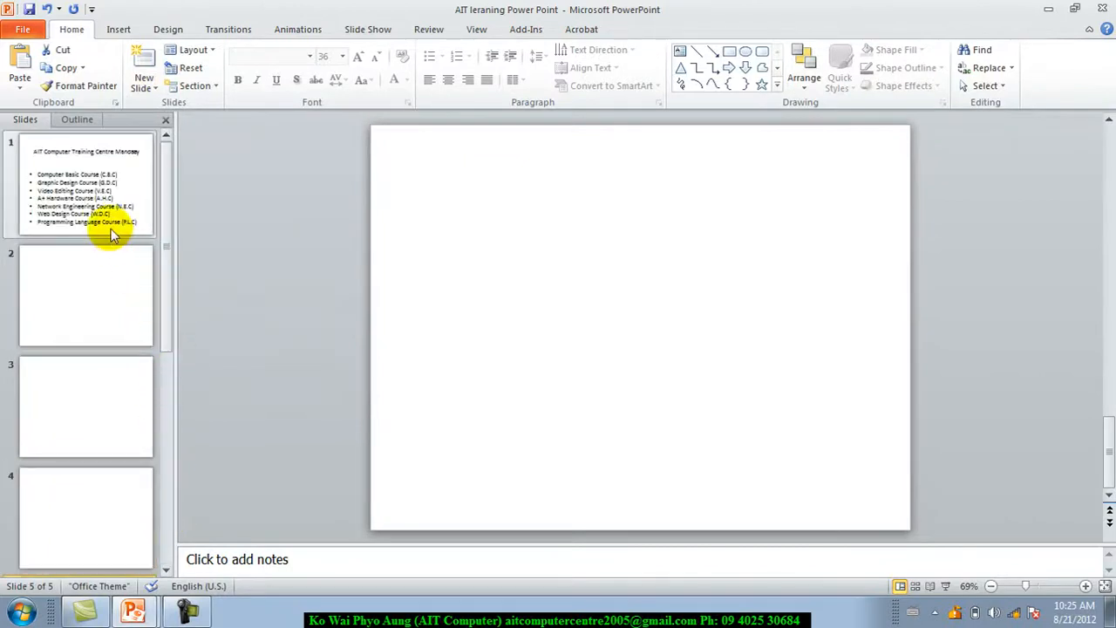
Switch to the blank slide 2 to begin adding content
click(85, 297)
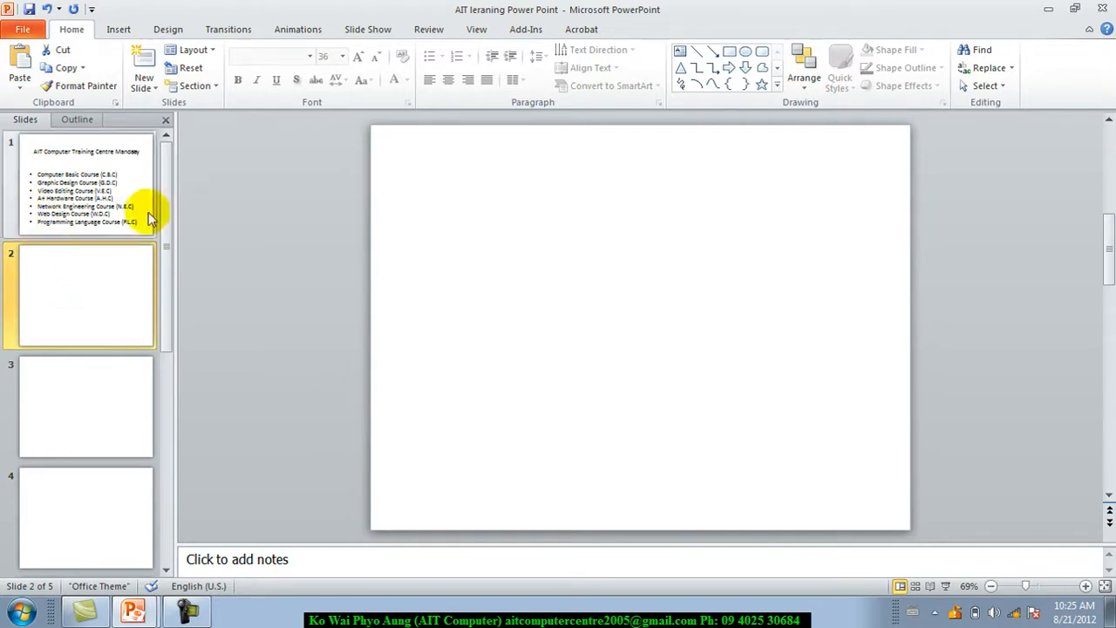
mouse_move(681, 52)
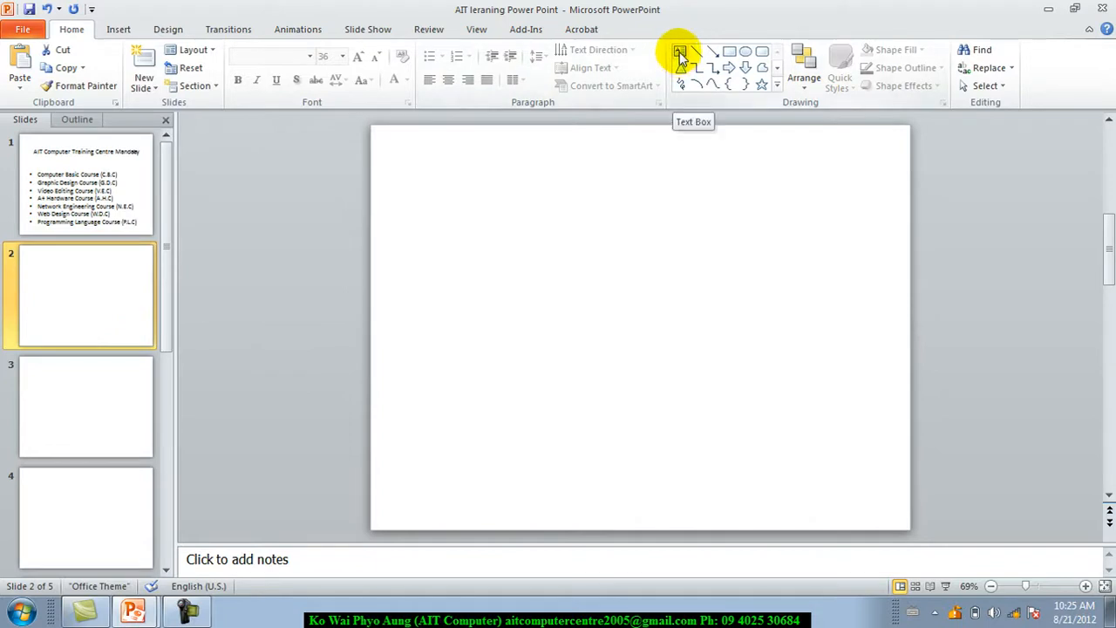
Add a centred 'Computer Basic Course' heading in a text box across the top of slide 2
drag(405, 166, 698, 269)
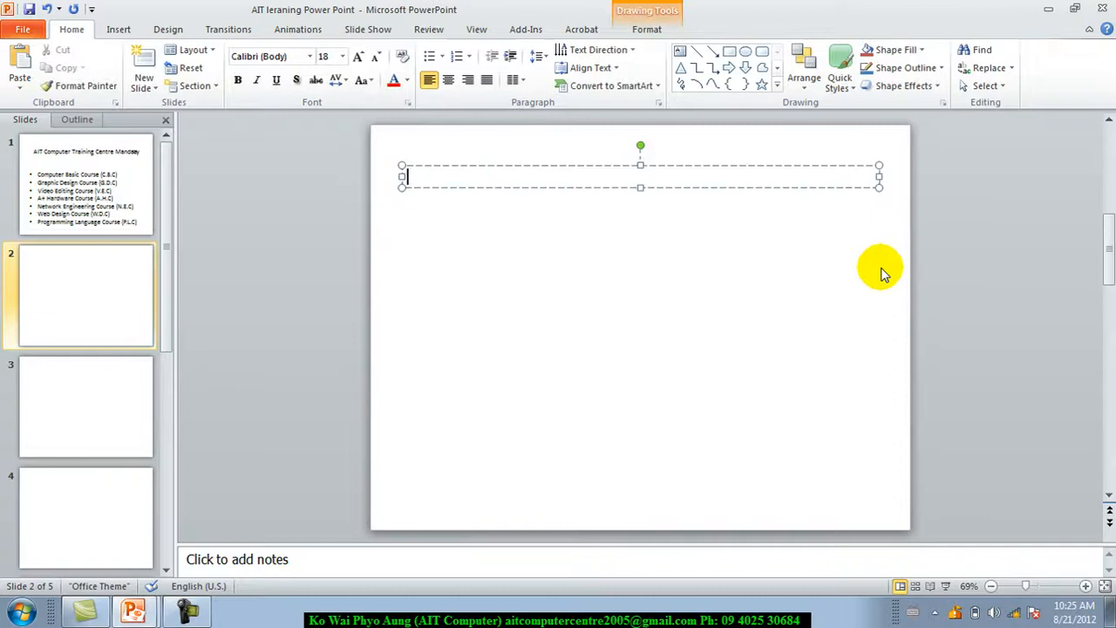
text(Computer Basi)
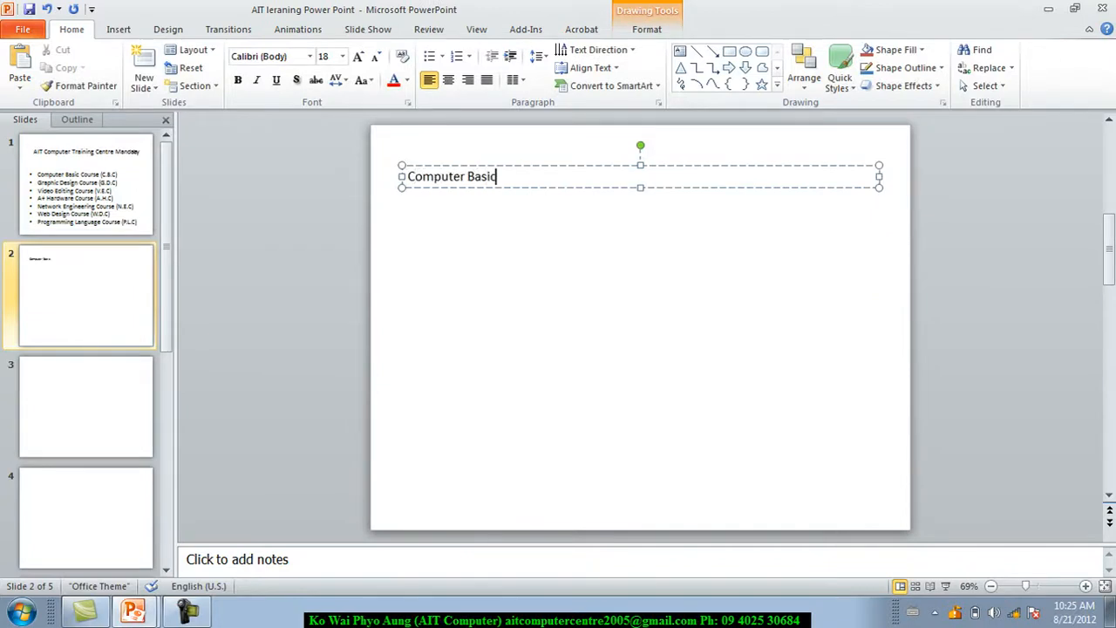
text(cou)
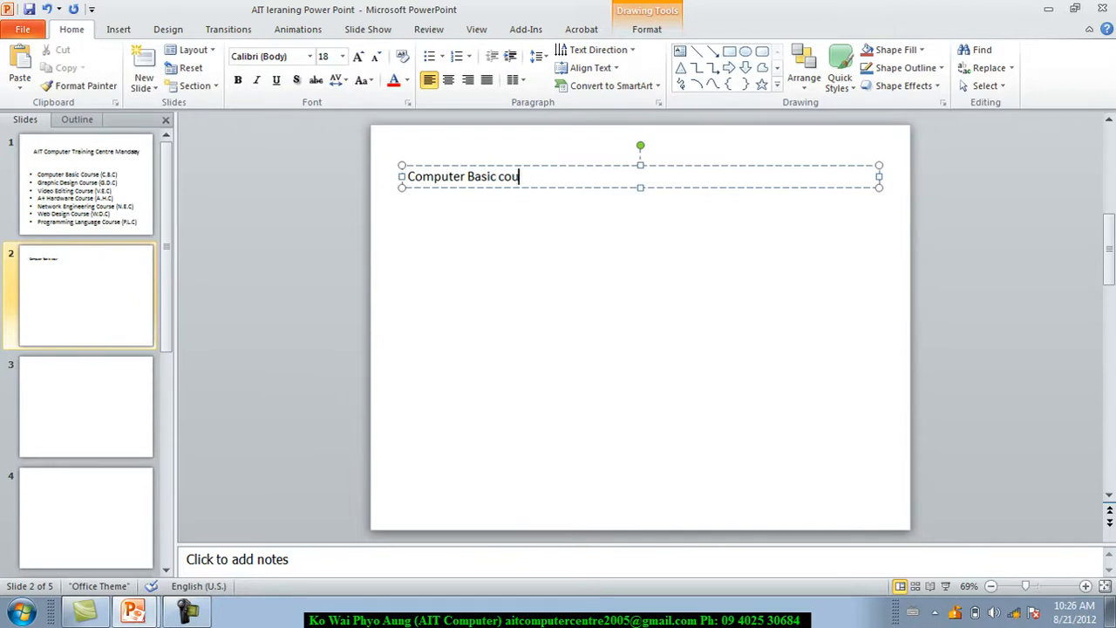
text(rse)
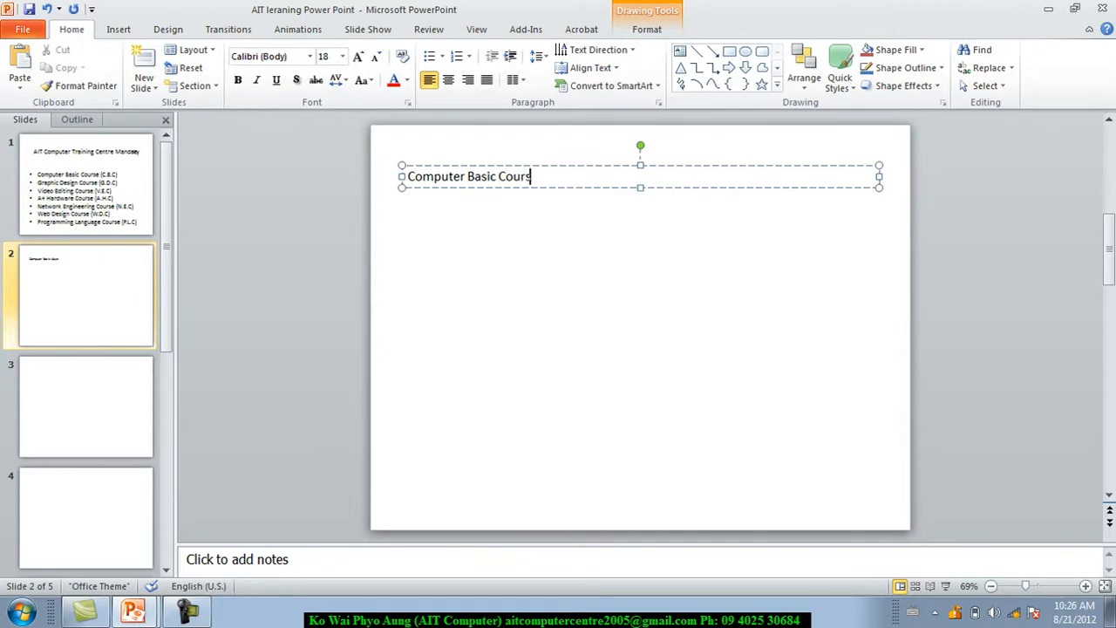
text(e)
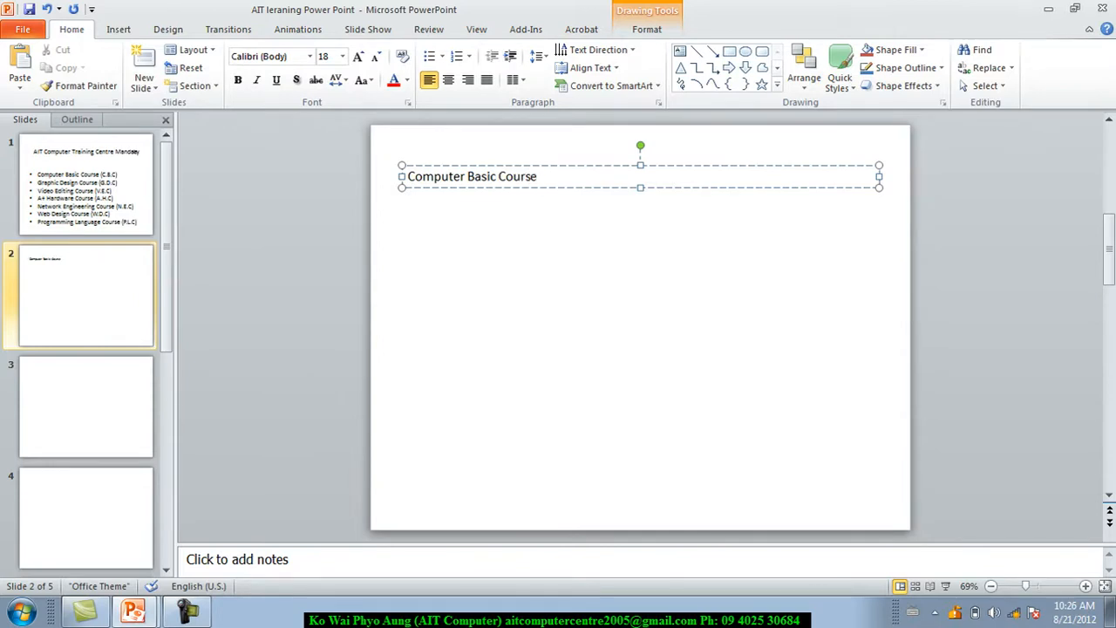
triple_click(471, 176)
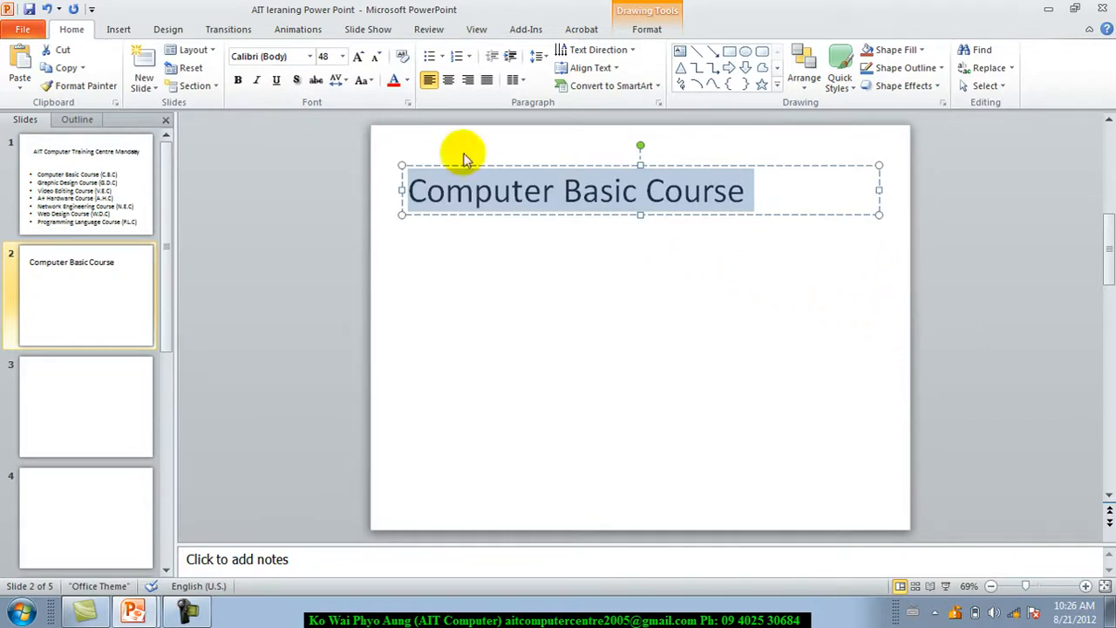
click(447, 80)
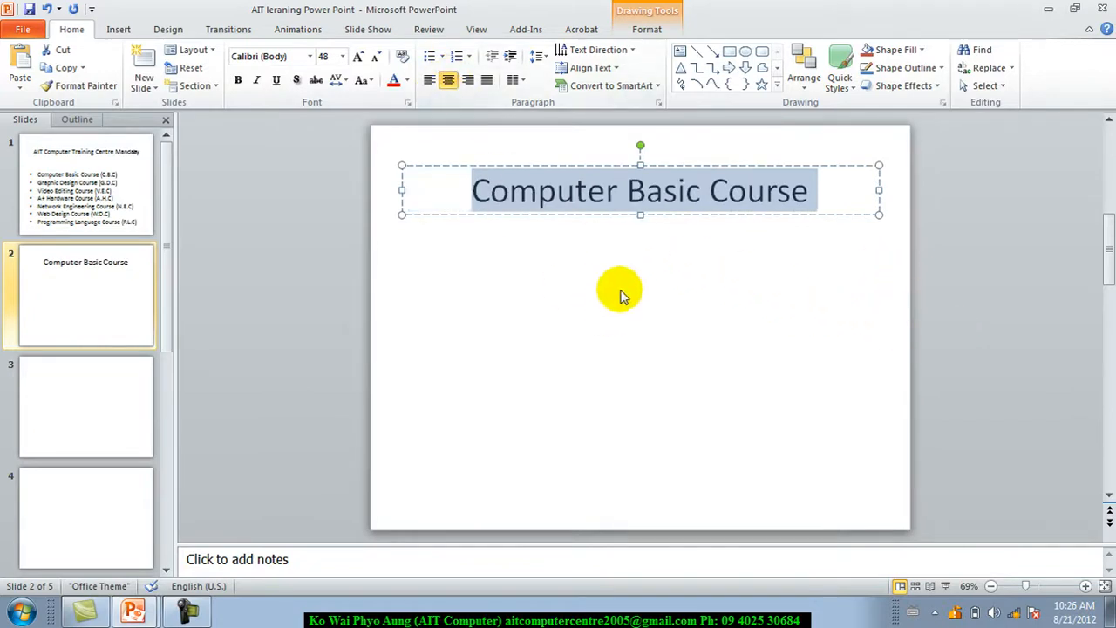
click(610, 297)
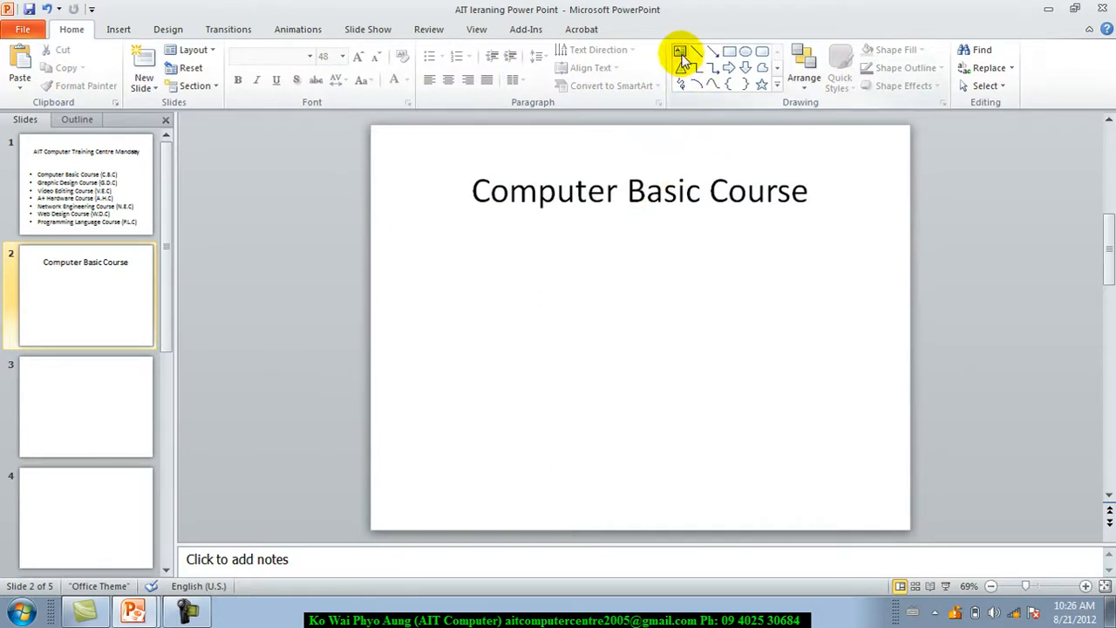
Draw a subtitle text box below the heading and apply a Myanmar font to it
click(680, 54)
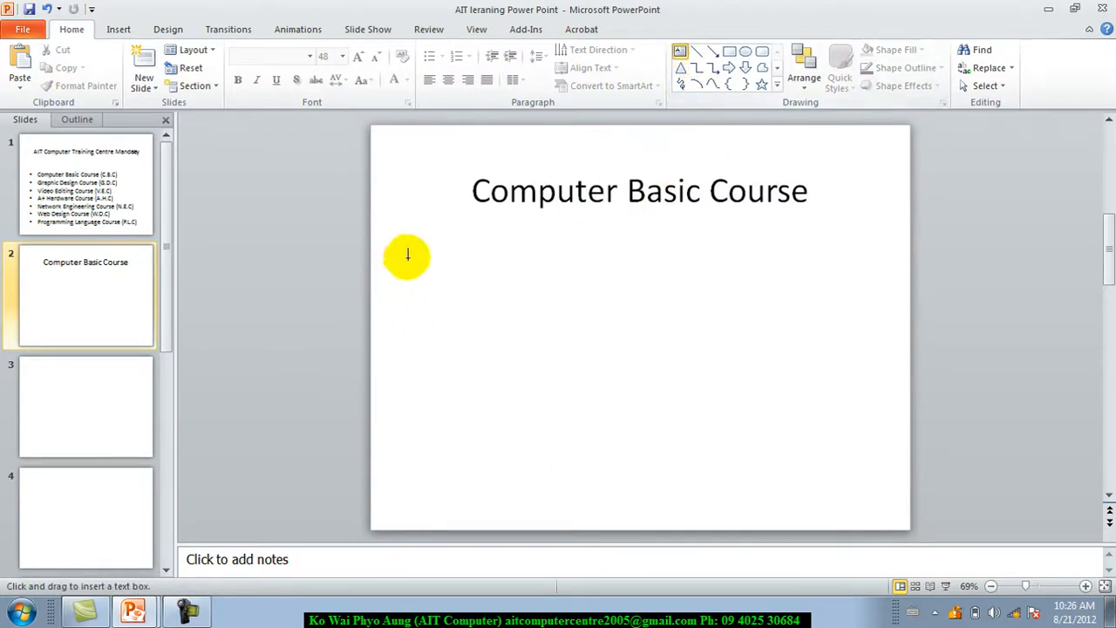
drag(419, 258, 841, 269)
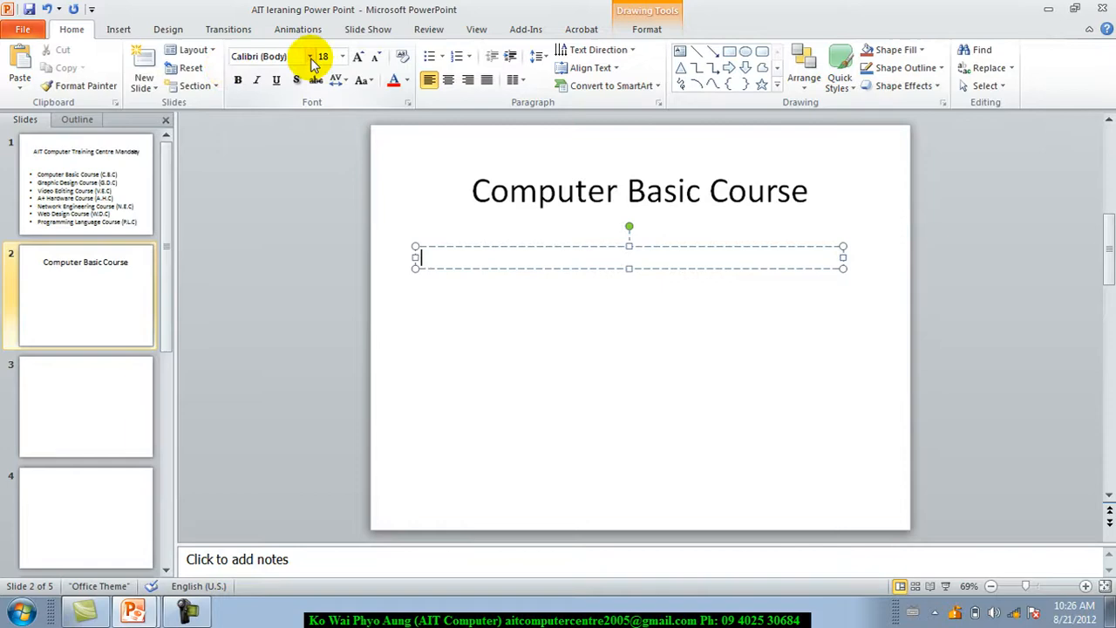
click(311, 56)
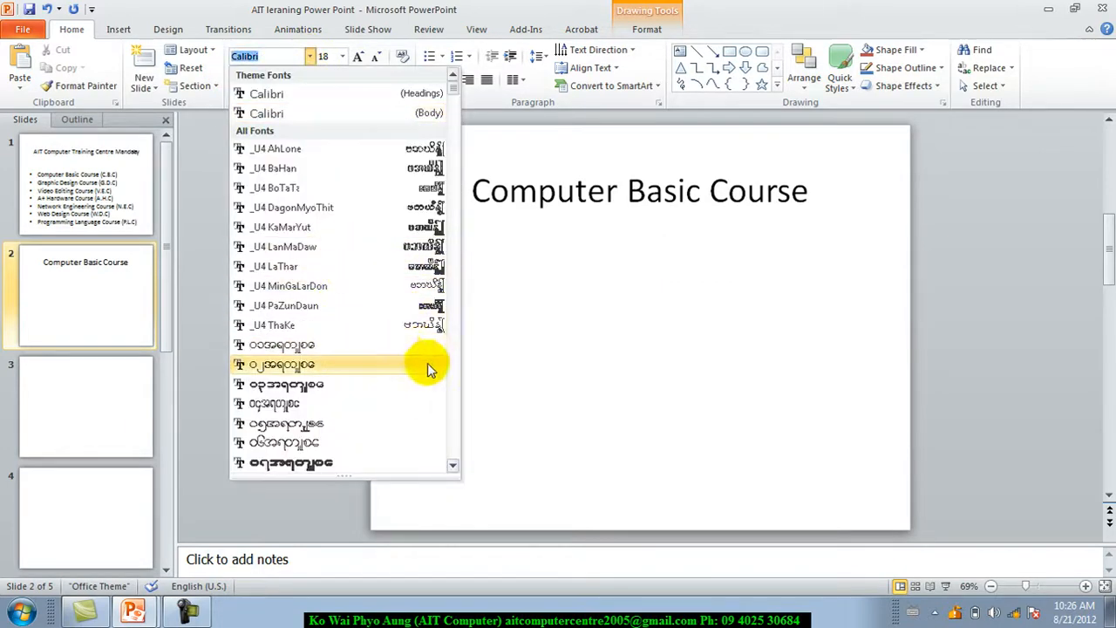
scroll(down, 3)
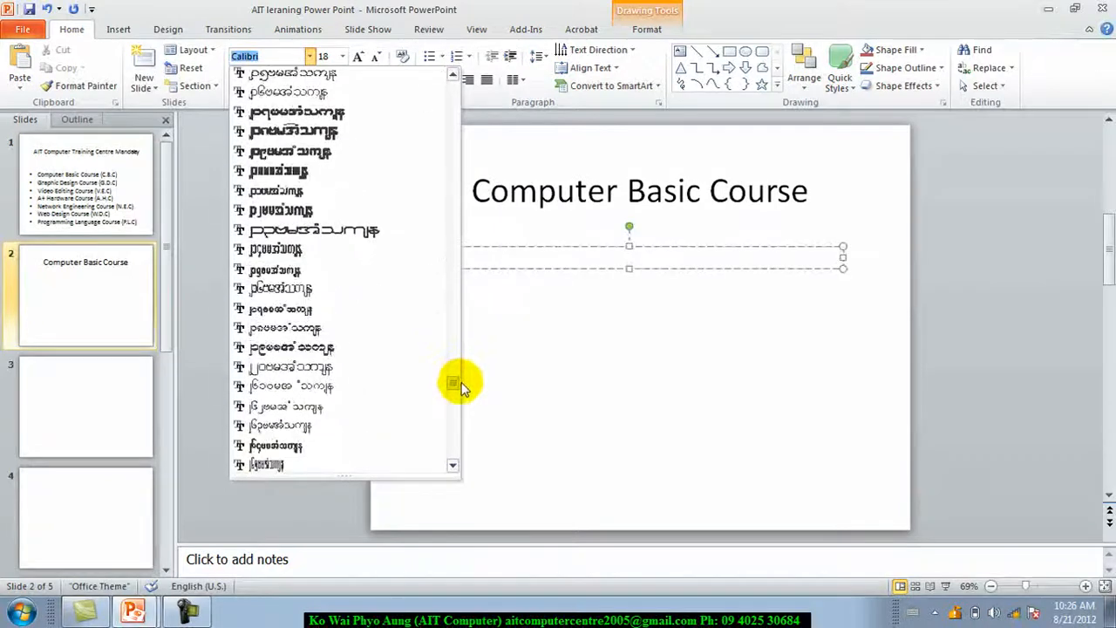
scroll(down, 3)
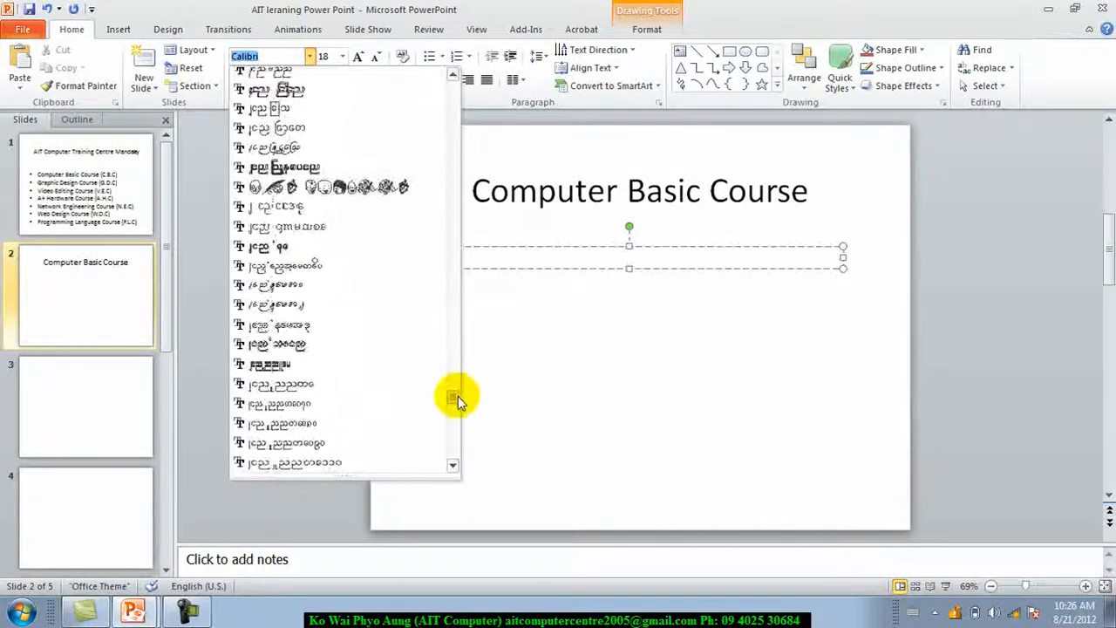
click(280, 108)
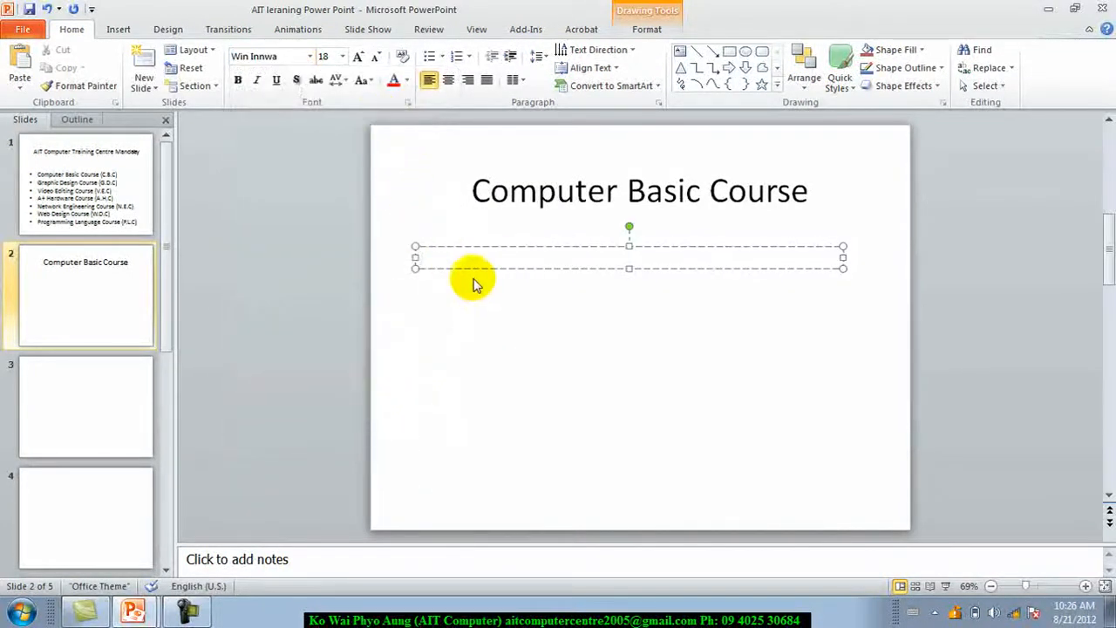
mouse_move(488, 311)
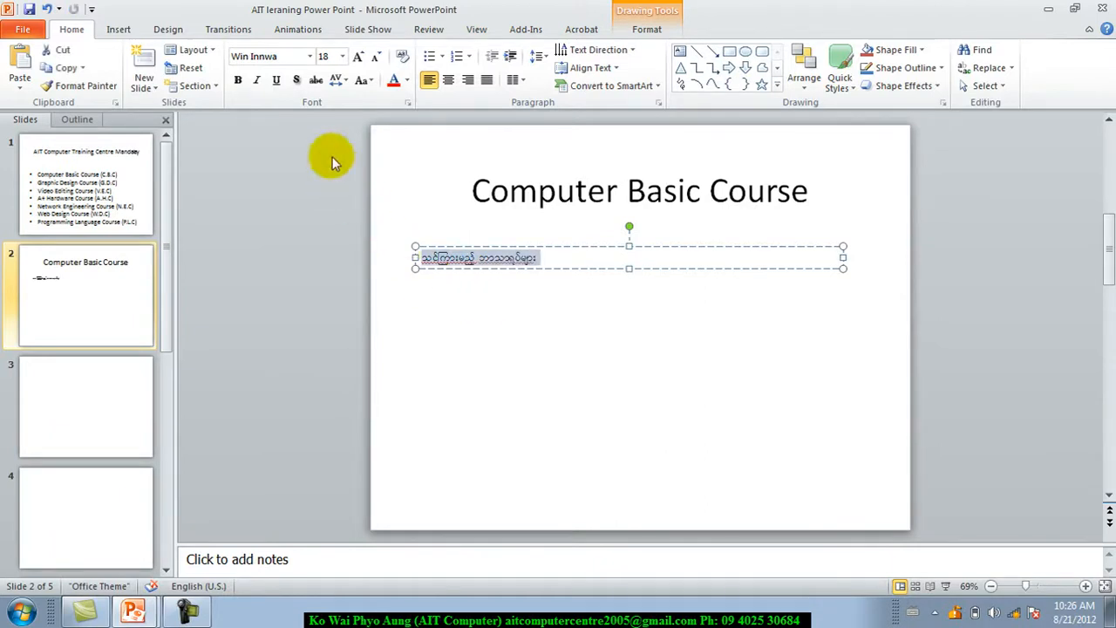
Enlarge the Myanmar subtitle to 32 pt and make it bold
click(340, 56)
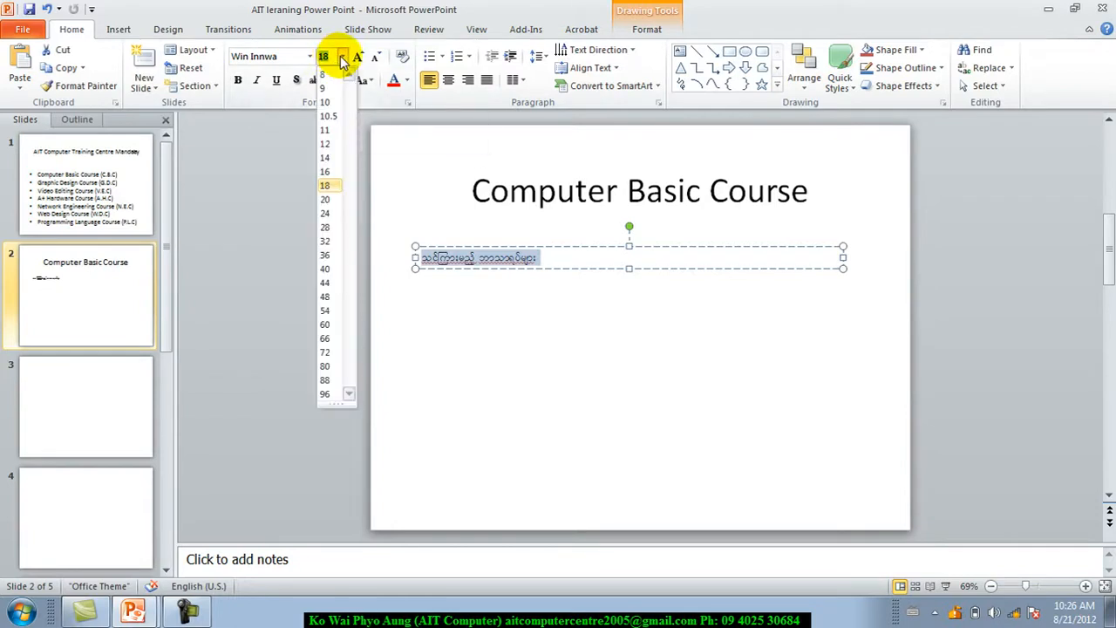
click(324, 255)
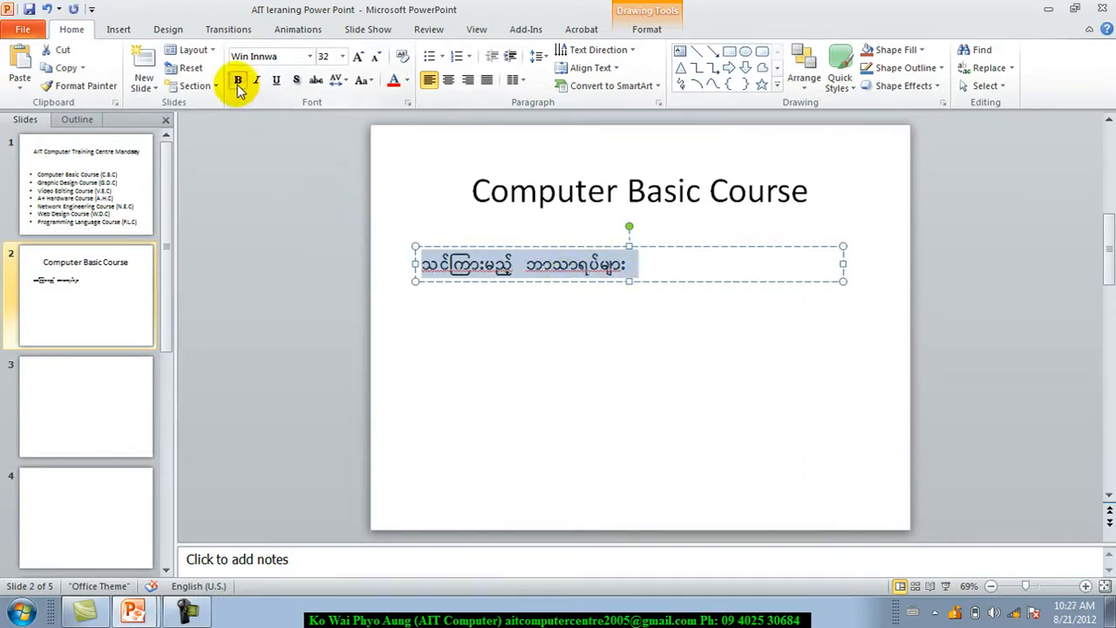
click(237, 80)
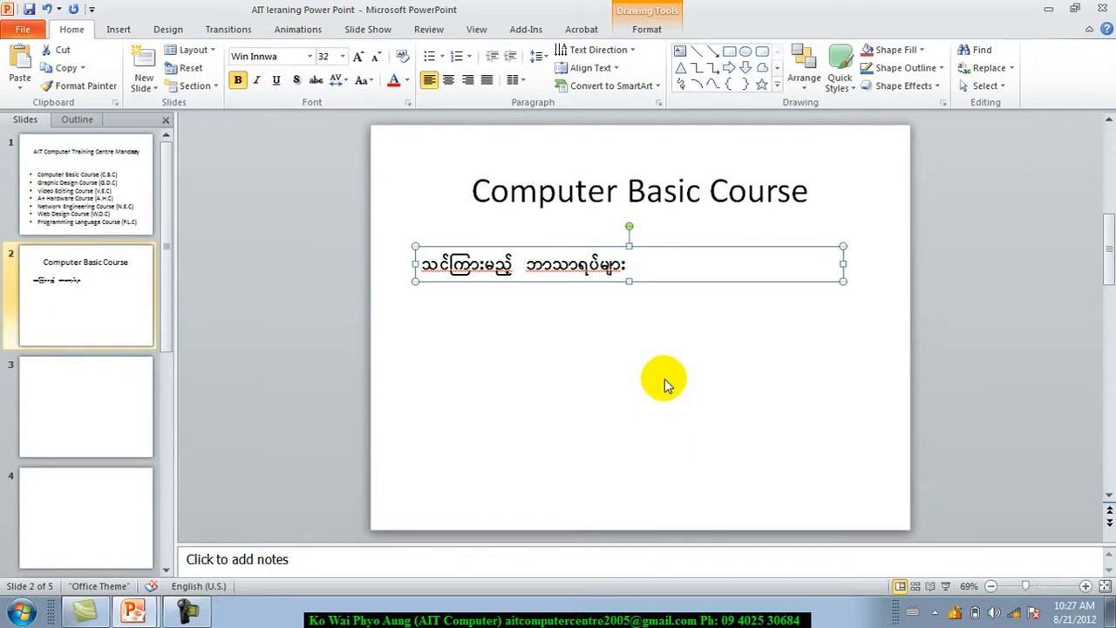
mouse_move(645, 366)
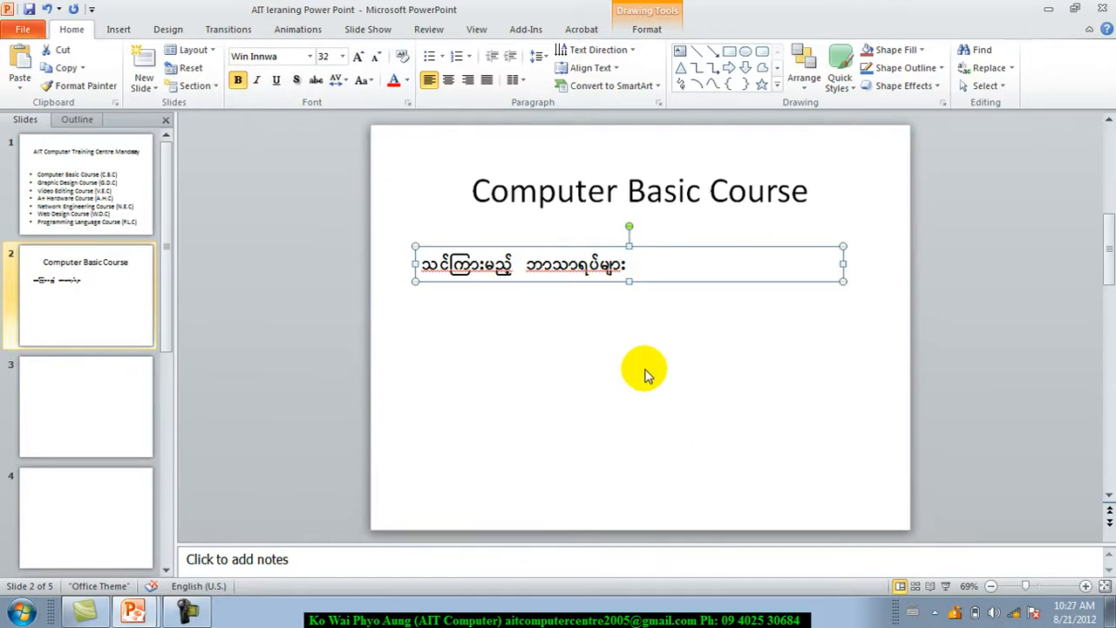
mouse_move(512, 286)
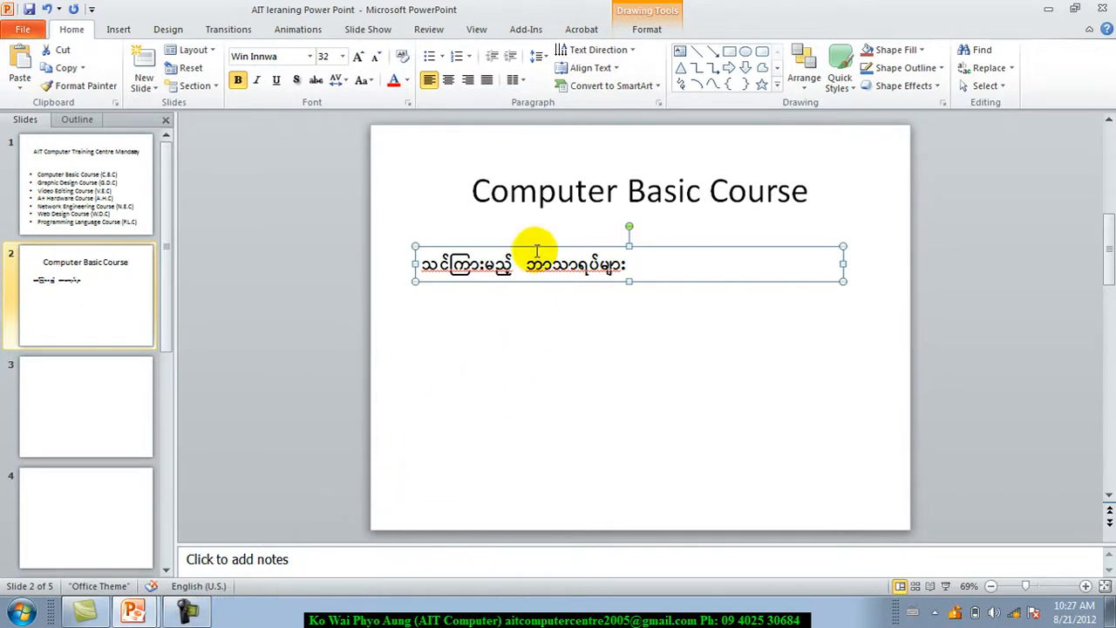
mouse_move(509, 372)
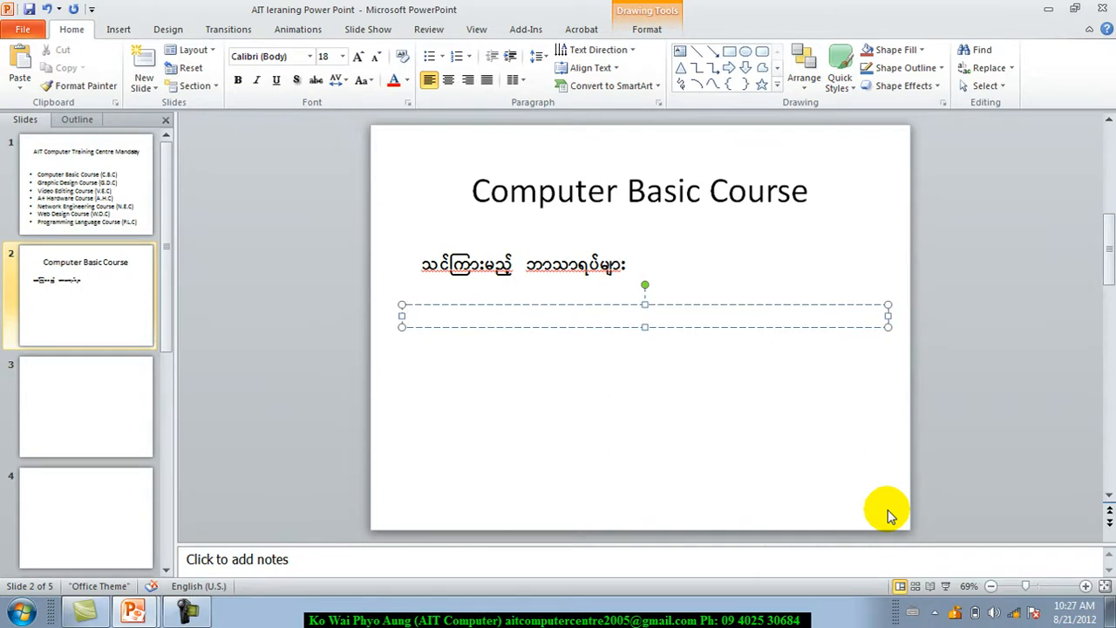
List 'Introduction to Windows System' and 'English & Myanmar Typing' under the subtitle
text(Introdu)
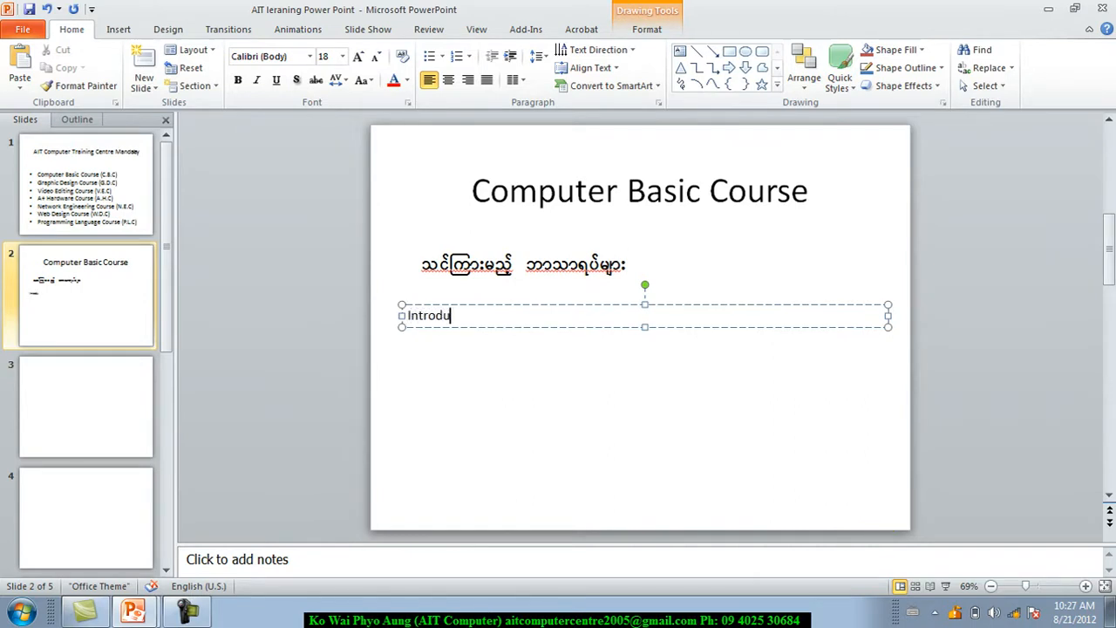
text(ction to)
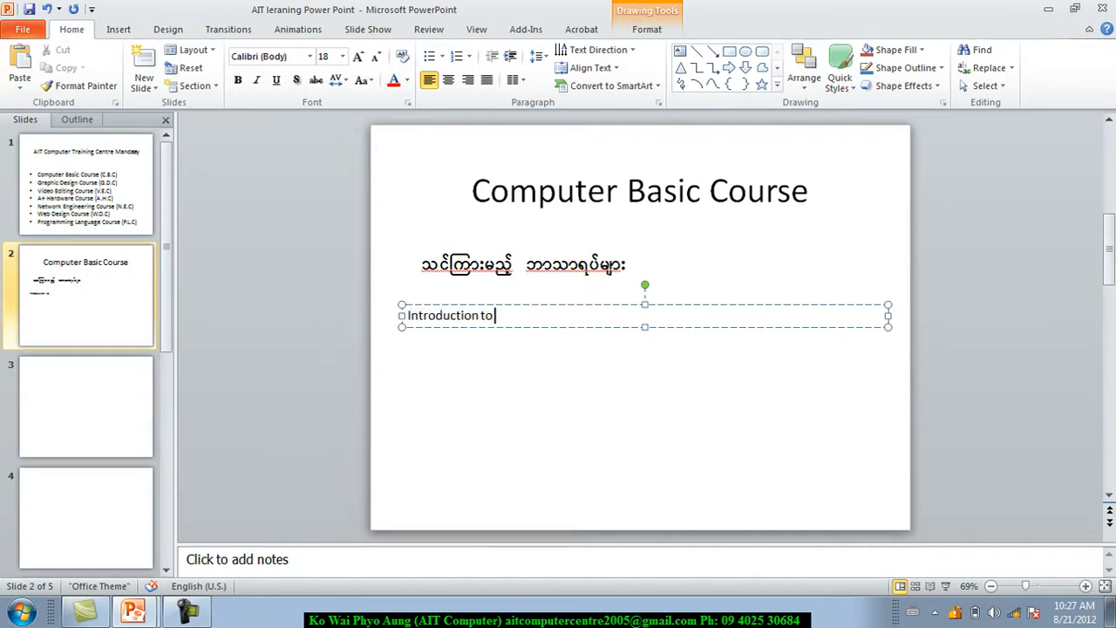
text(Win)
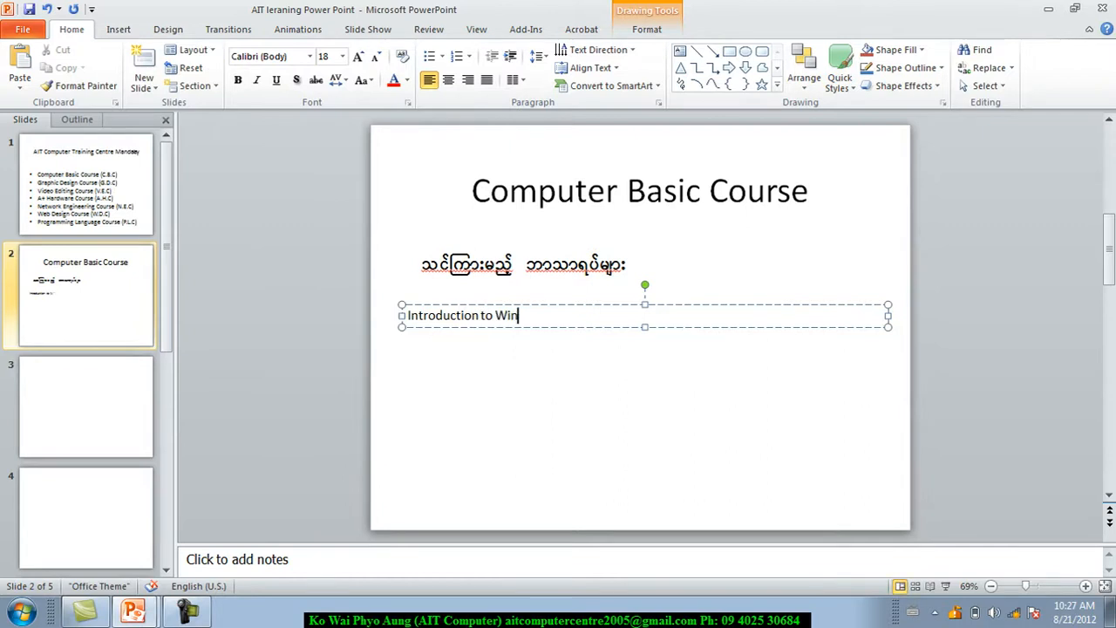
text(dows System)
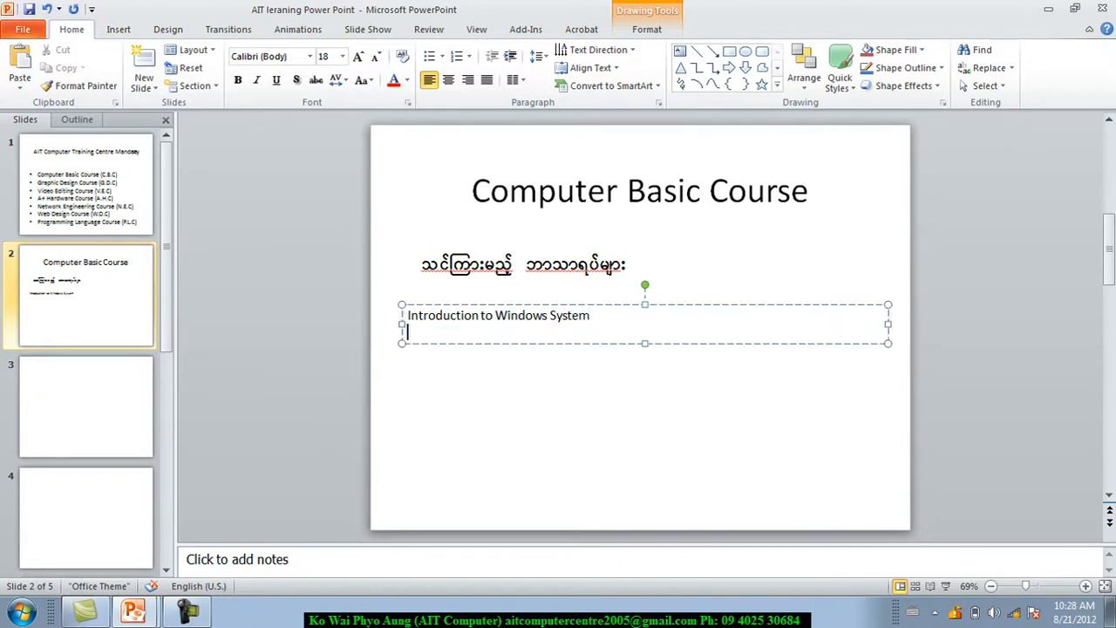
text(Engl)
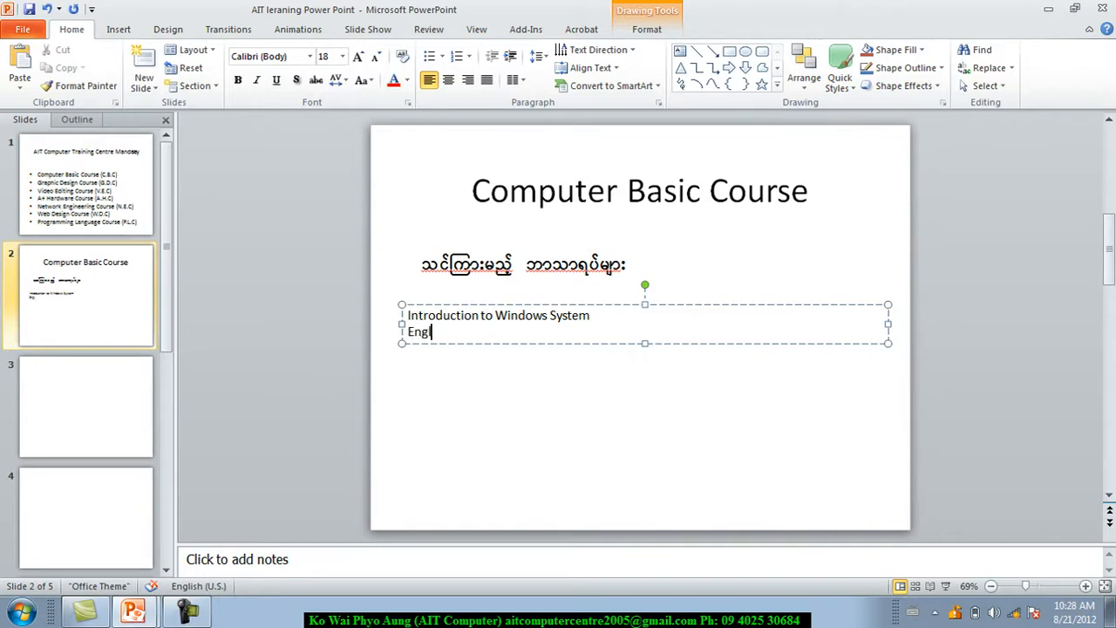
text(ish)
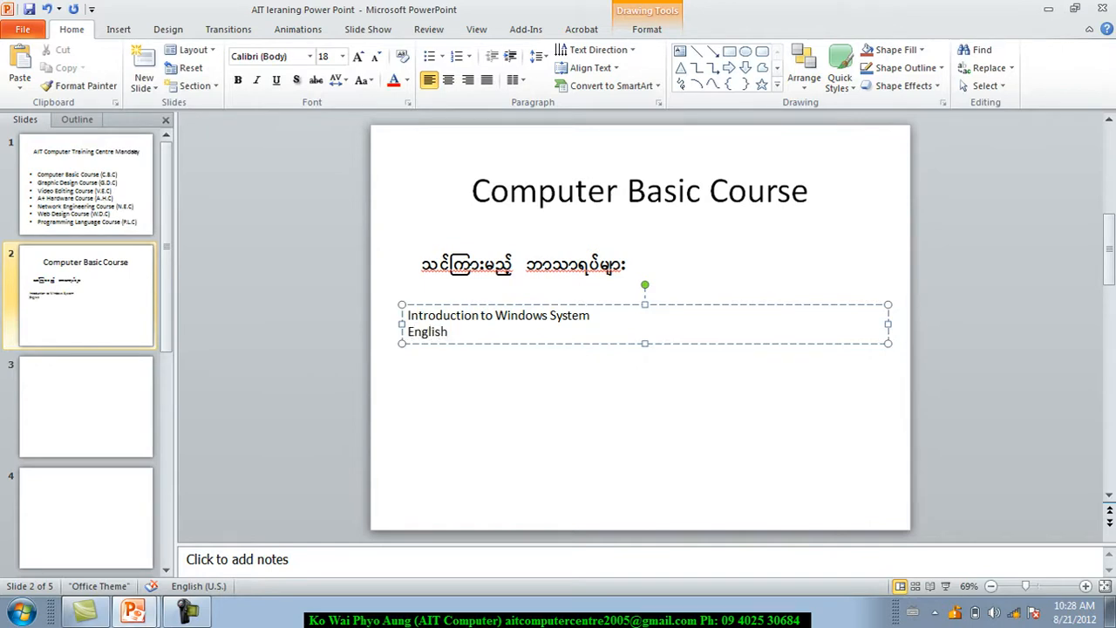
text(& Myan)
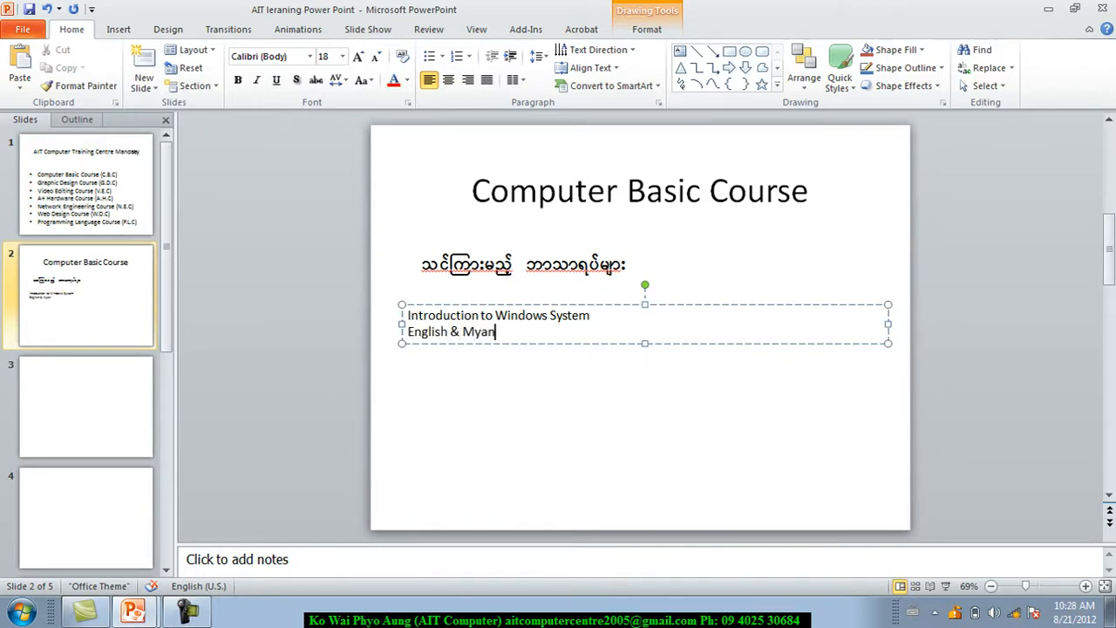
text(m)
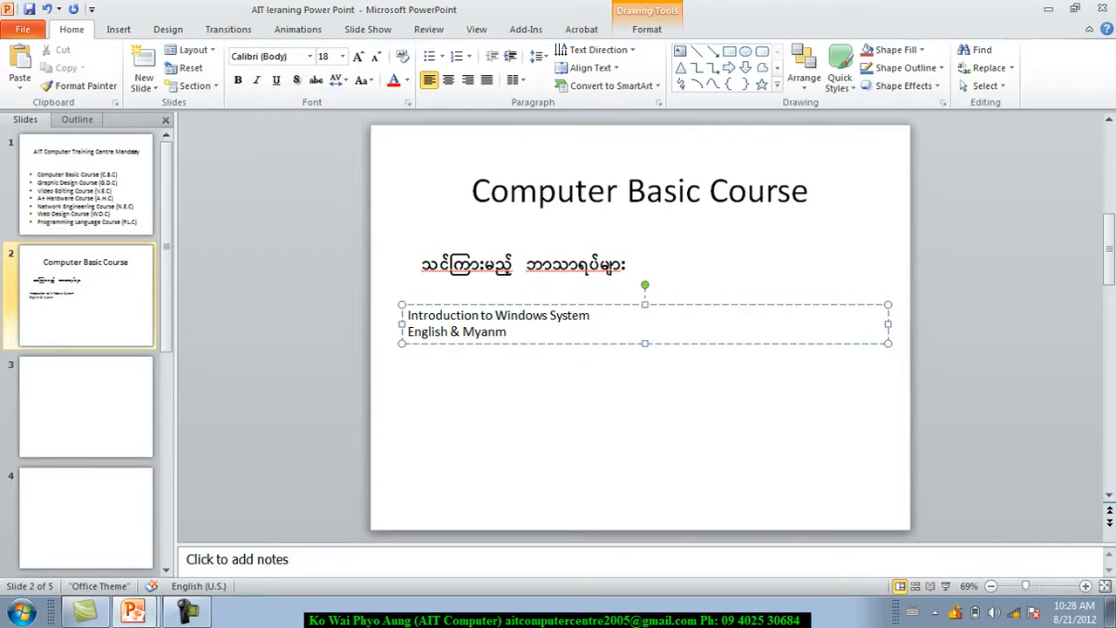
text(ar)
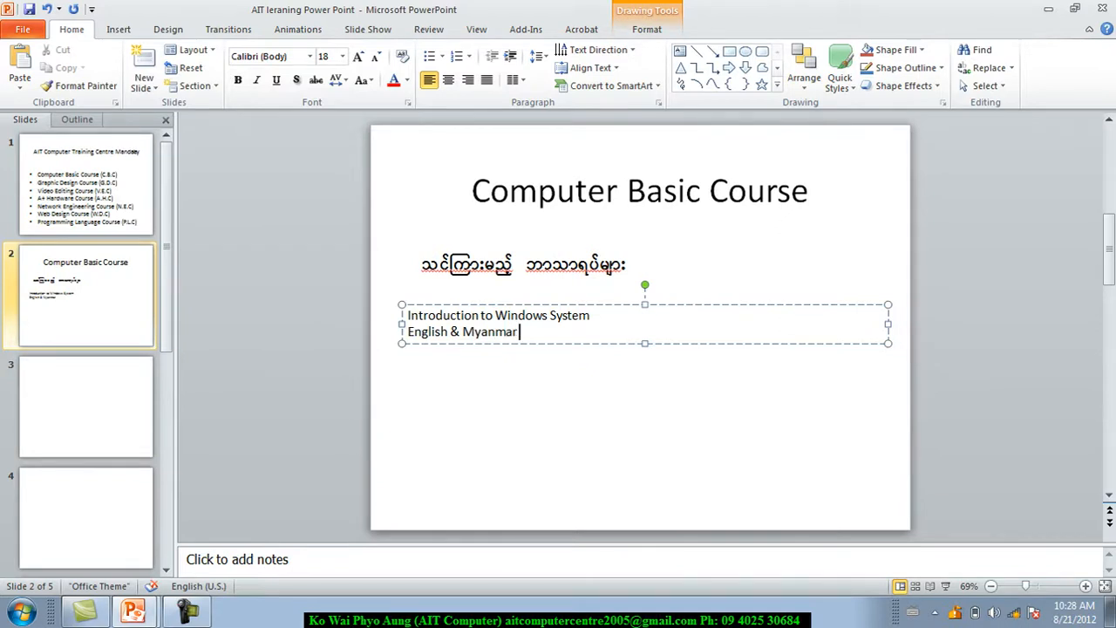
text(Typing)
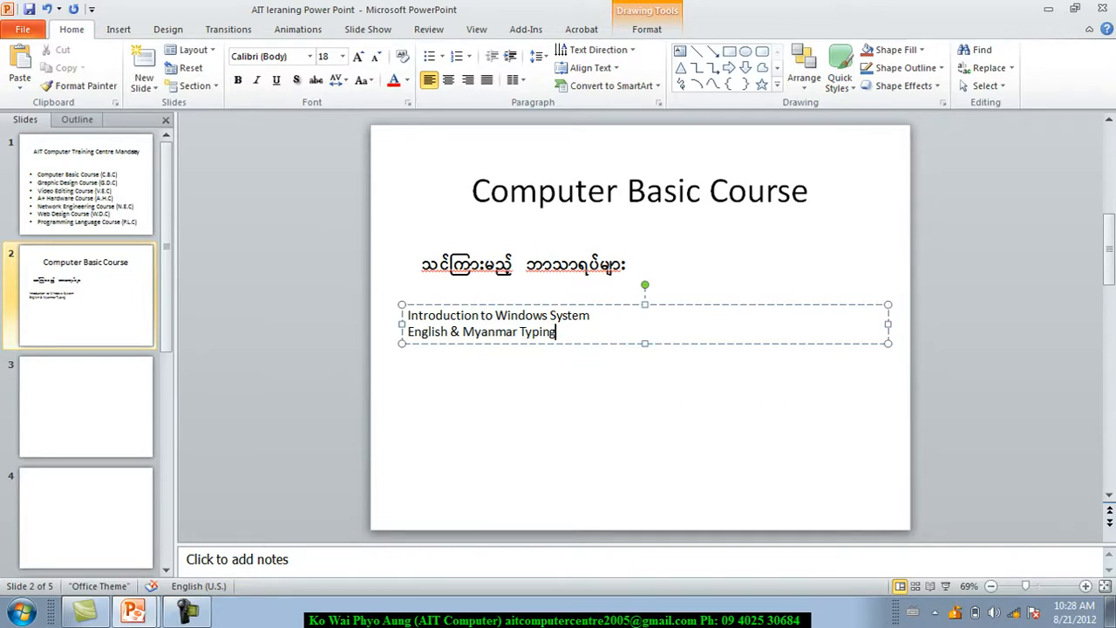
key(enter)
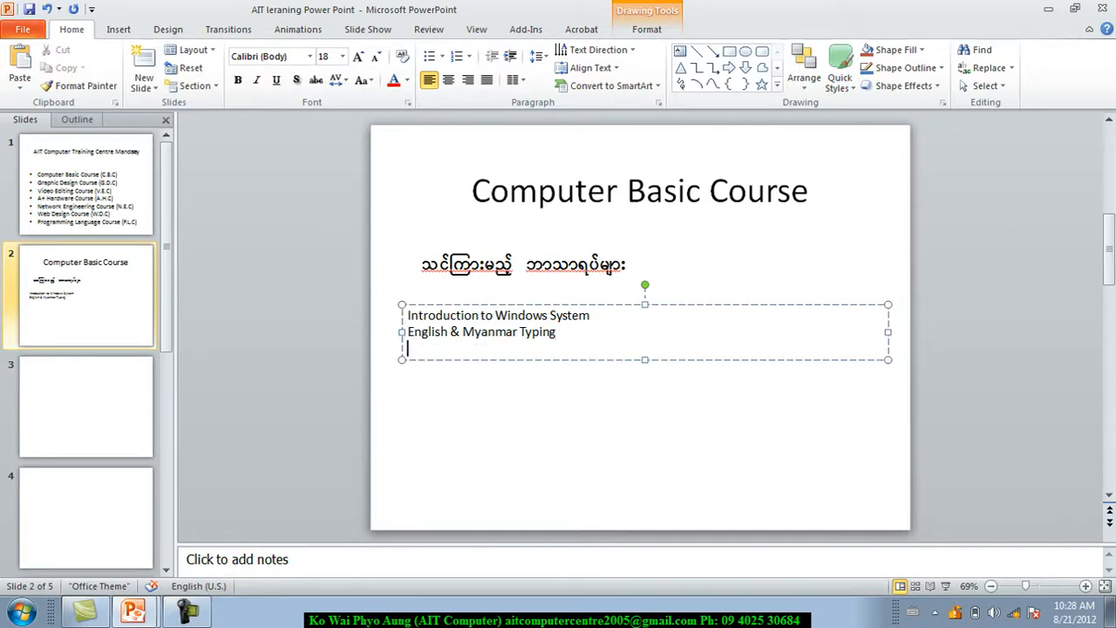
mouse_move(883, 510)
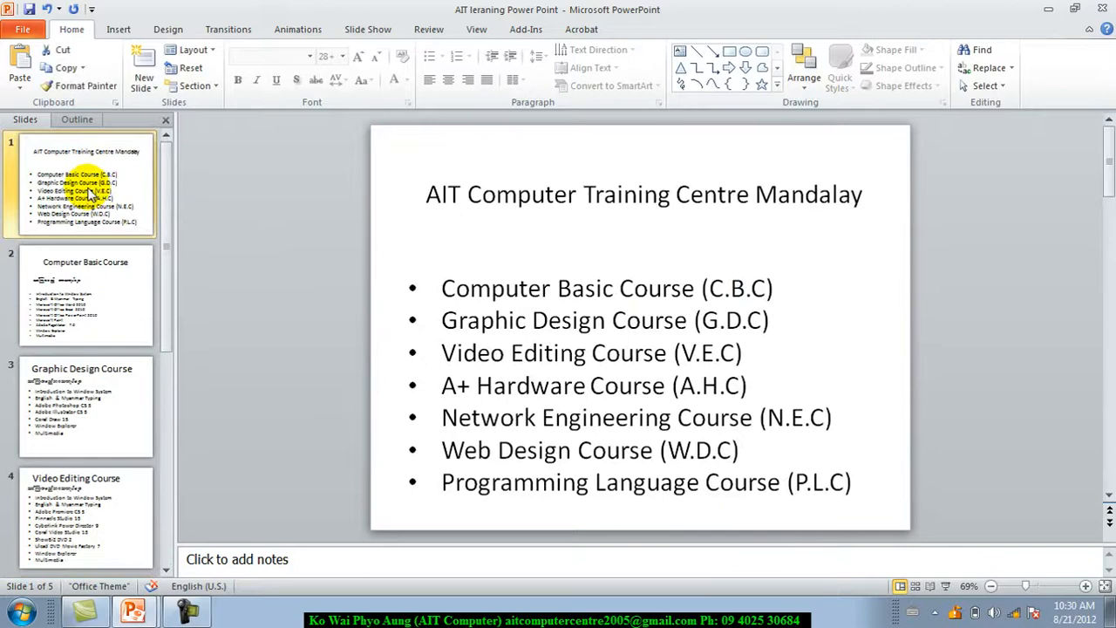
Review the Computer Basic and Video Editing slides, ending on the Coming Soon Course slide
click(86, 295)
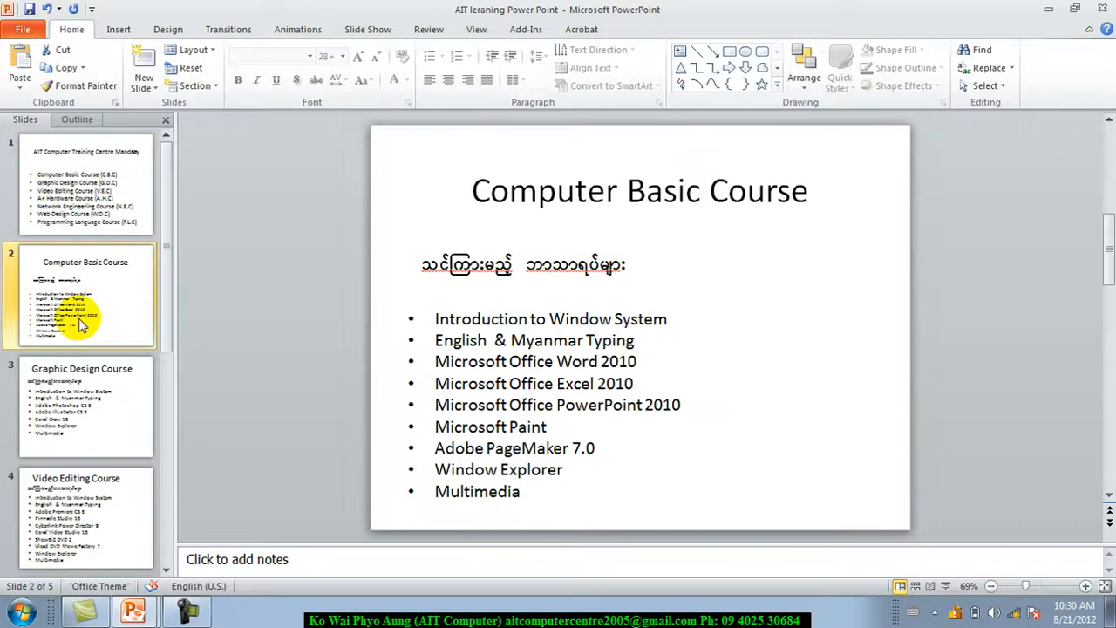
click(85, 404)
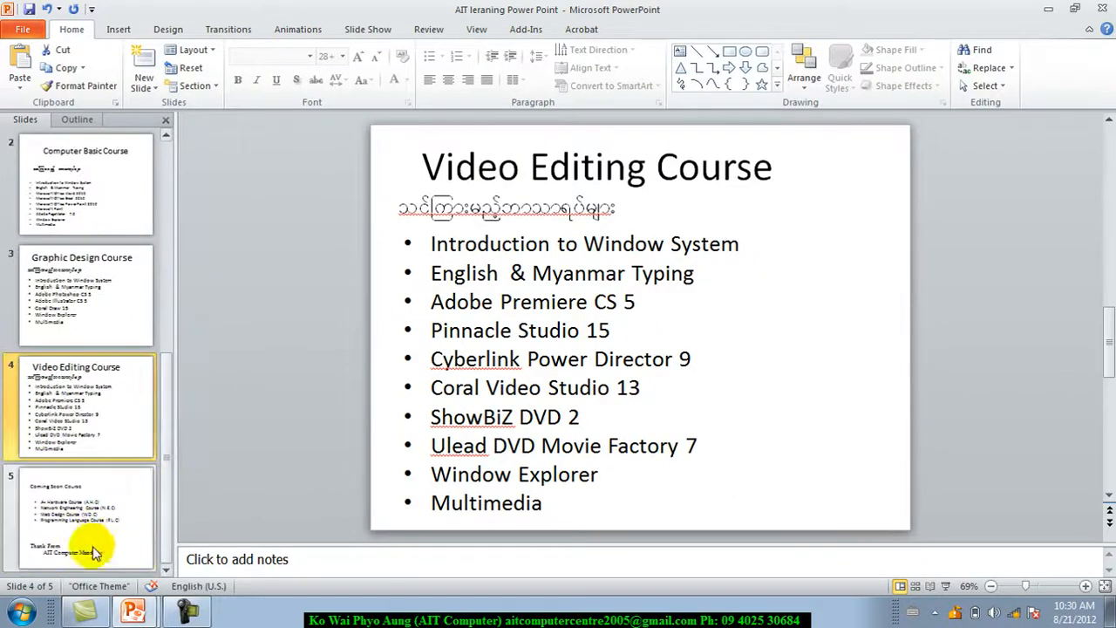
click(84, 520)
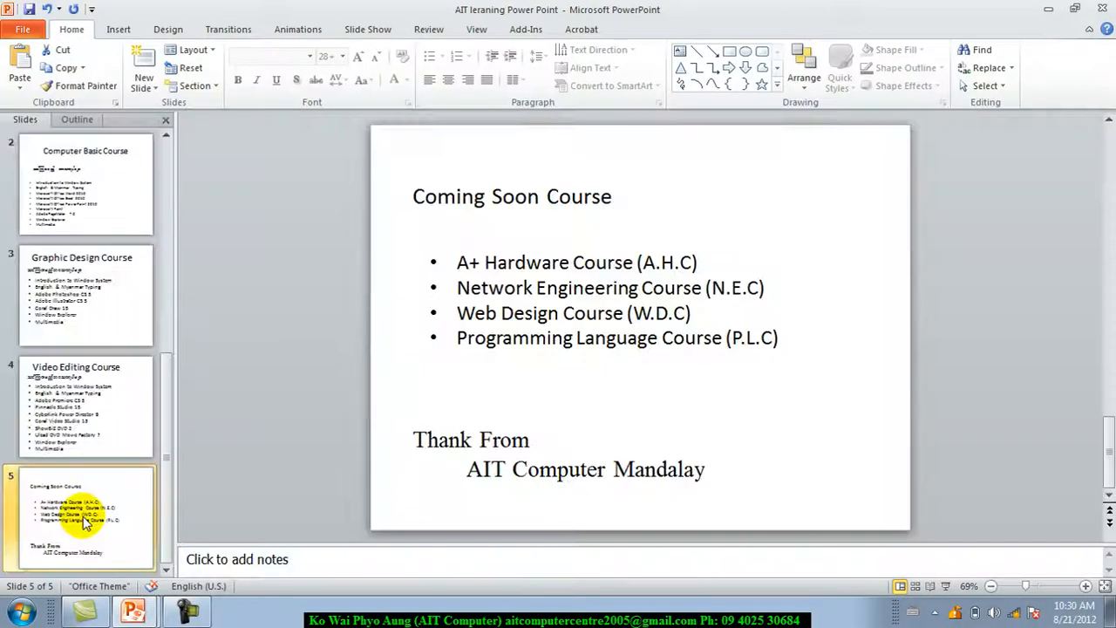
mouse_move(84, 519)
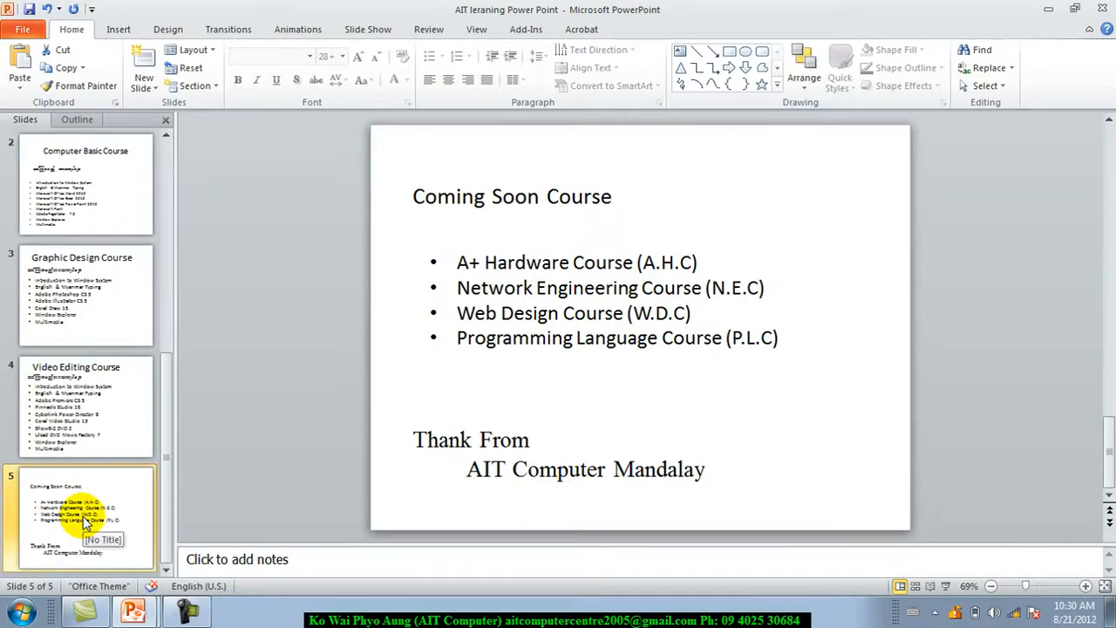
mouse_move(167, 216)
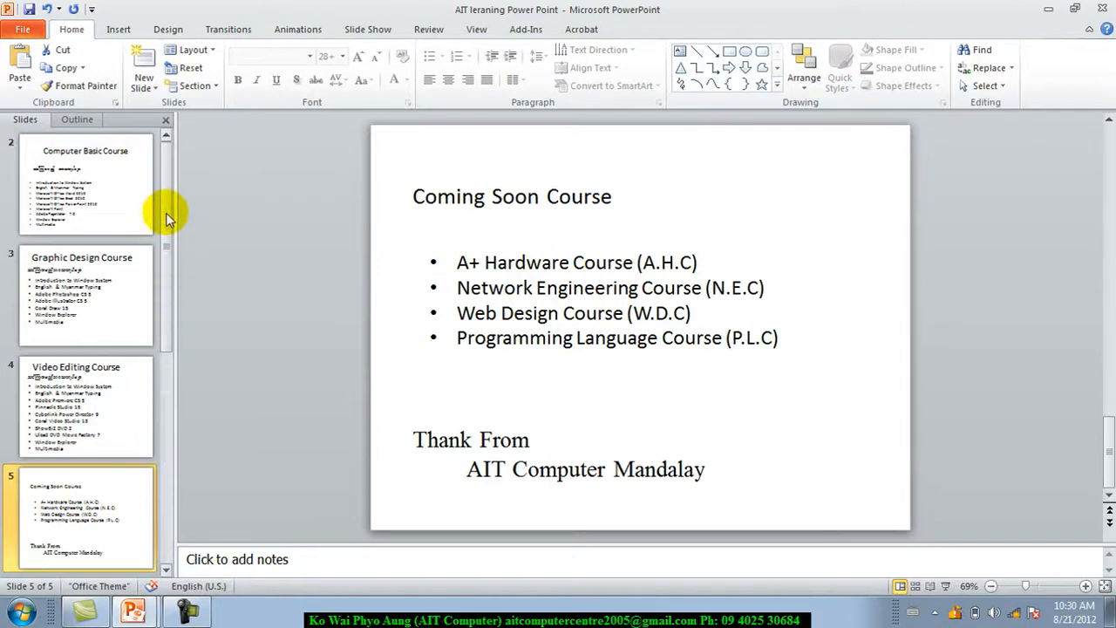